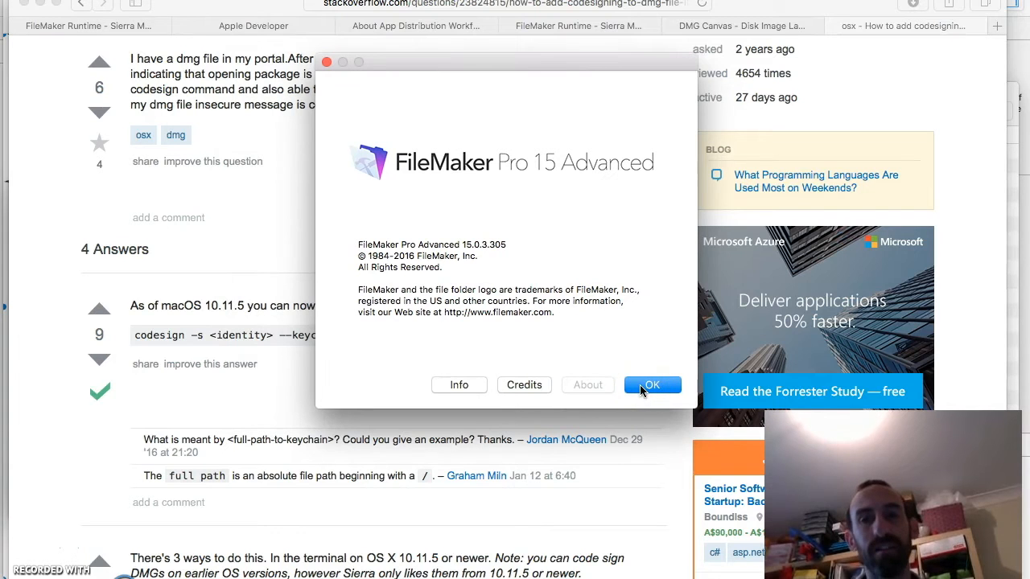
Dismiss the About FileMaker window and bring up Developer Utilities from the Tools menu
left_click(651, 384)
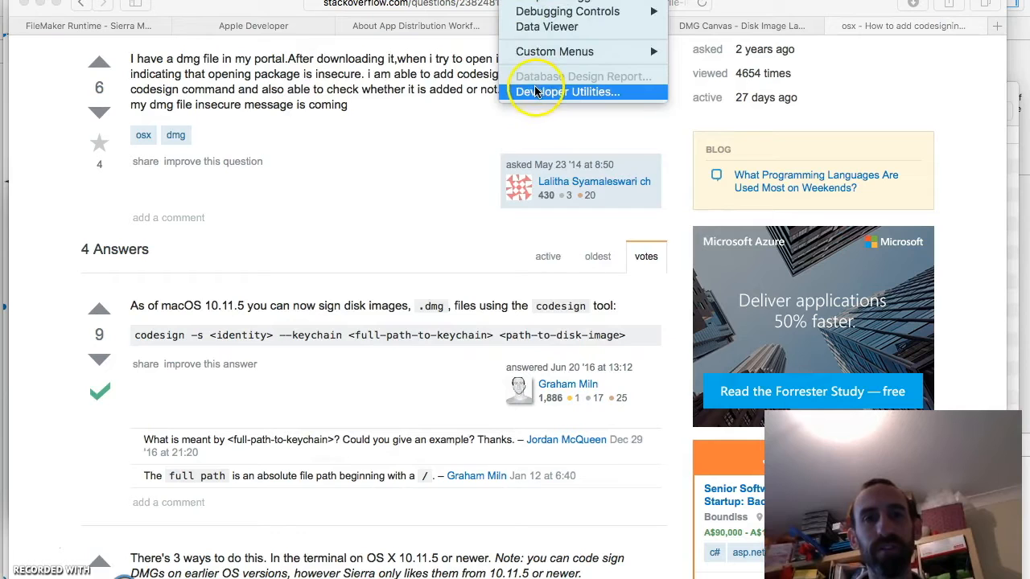
left_click(566, 90)
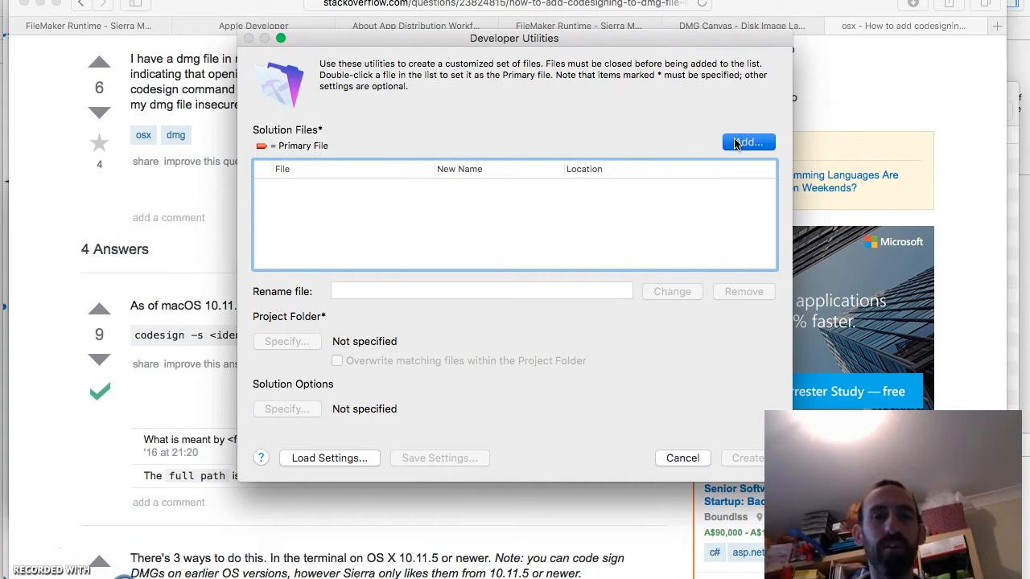
Add TeachersCompanion.fmp12 as the primary solution file
left_click(748, 141)
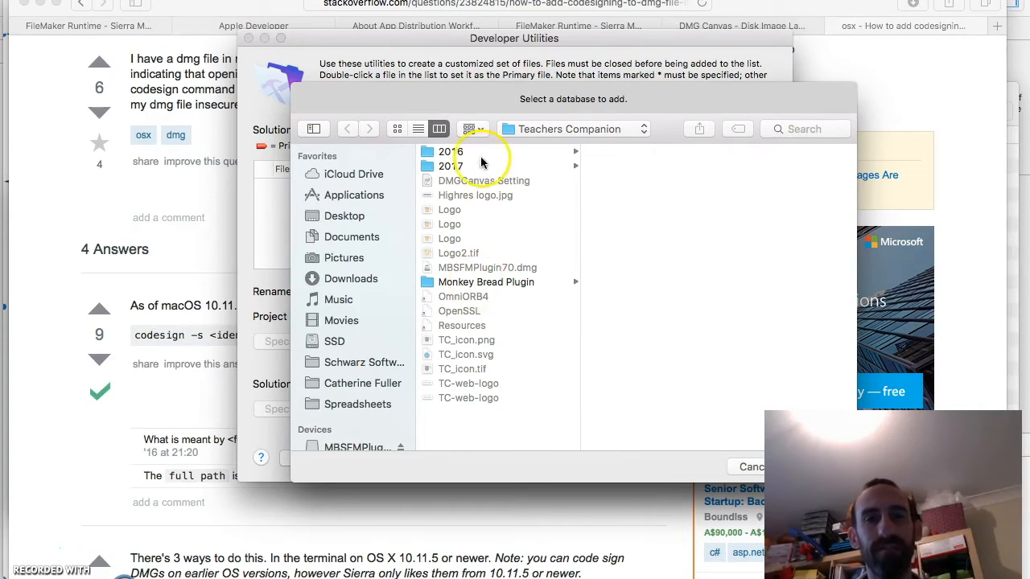
double_click(450, 166)
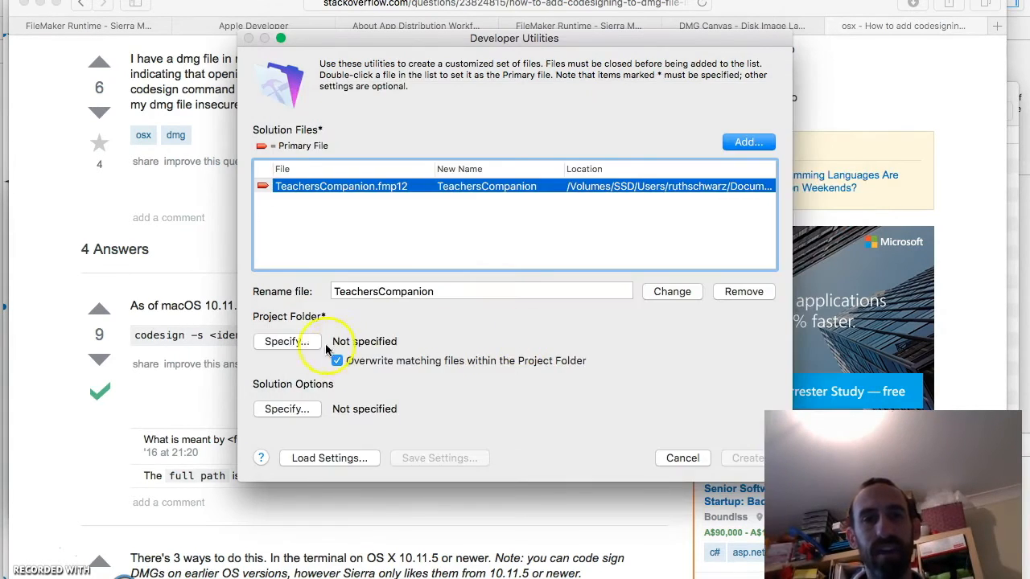
Create a new Runtime folder and set it as the project folder, then go to solution options
left_click(286, 341)
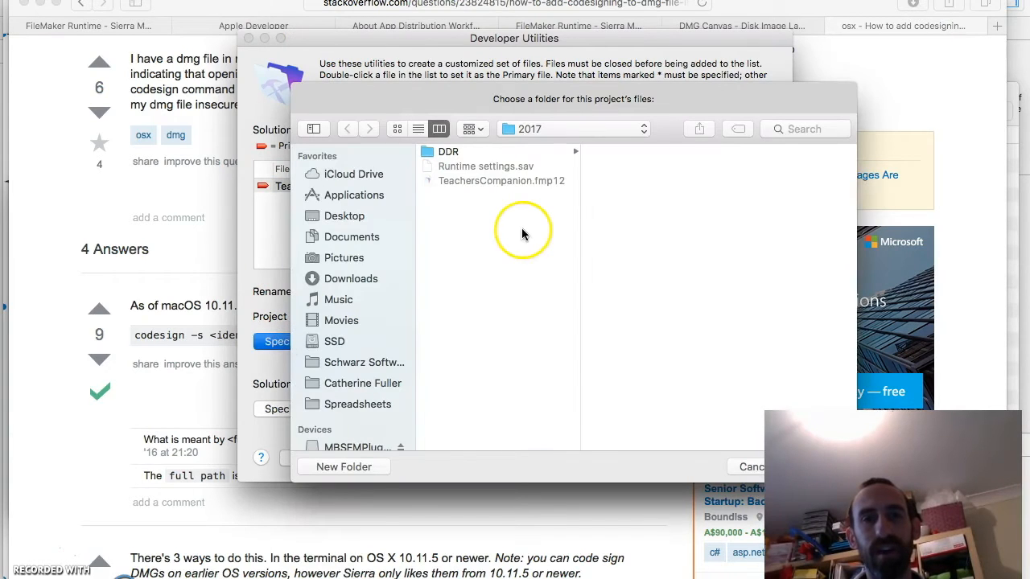
left_click(343, 467)
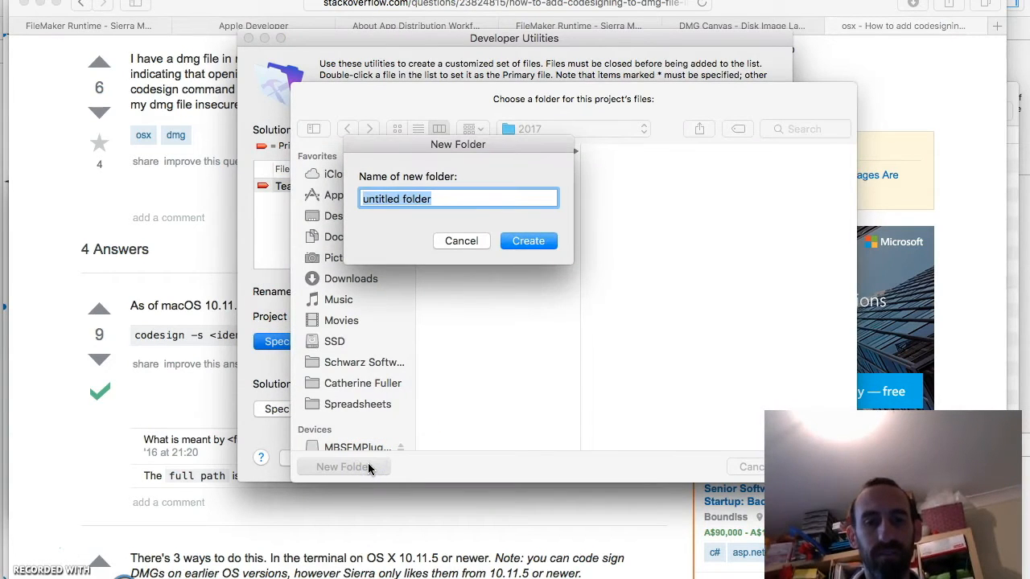
left_click(460, 241)
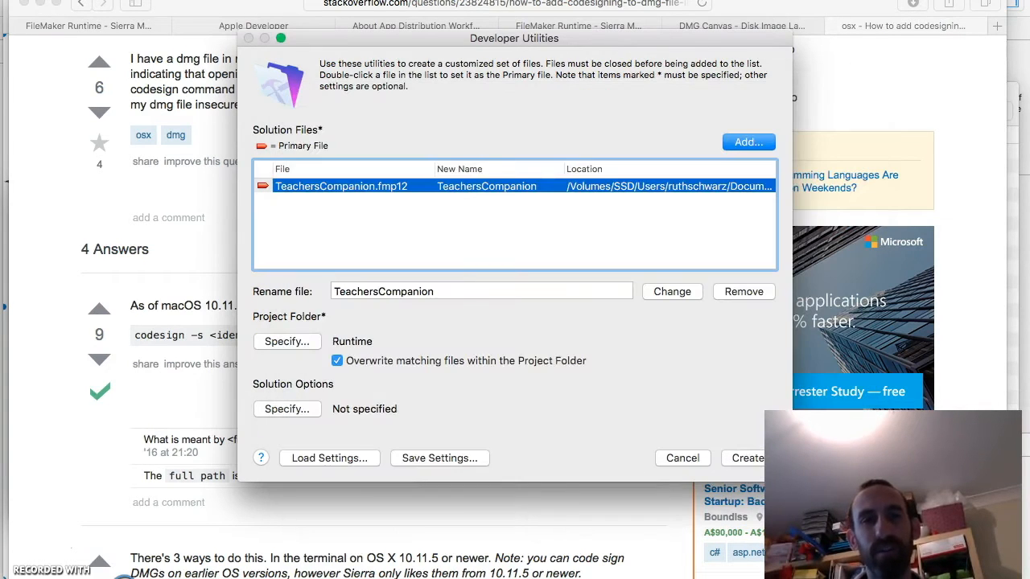
left_click(286, 409)
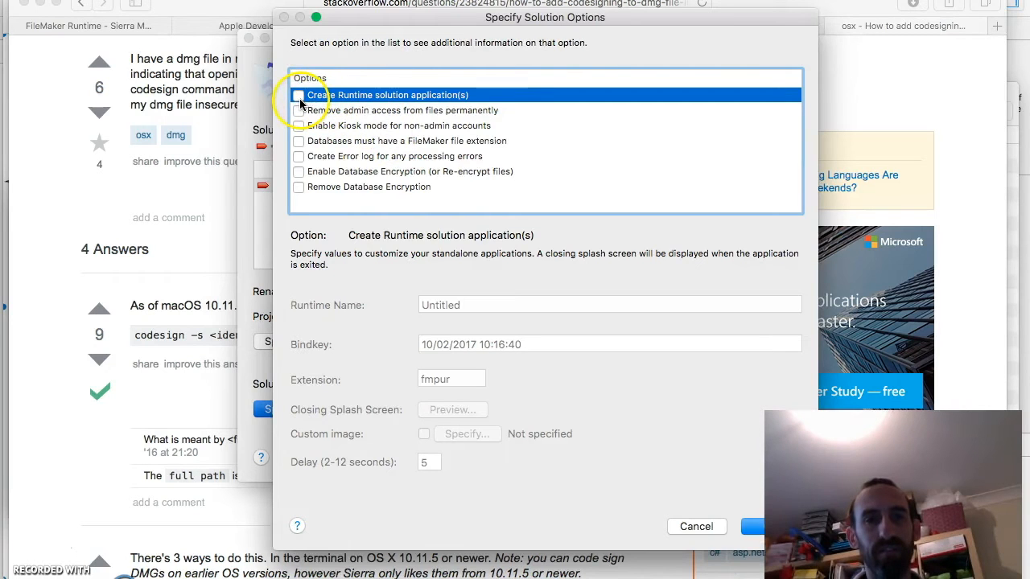
Enable a runtime application named Teachers Companion plus an error log, and confirm the options
left_click(299, 95)
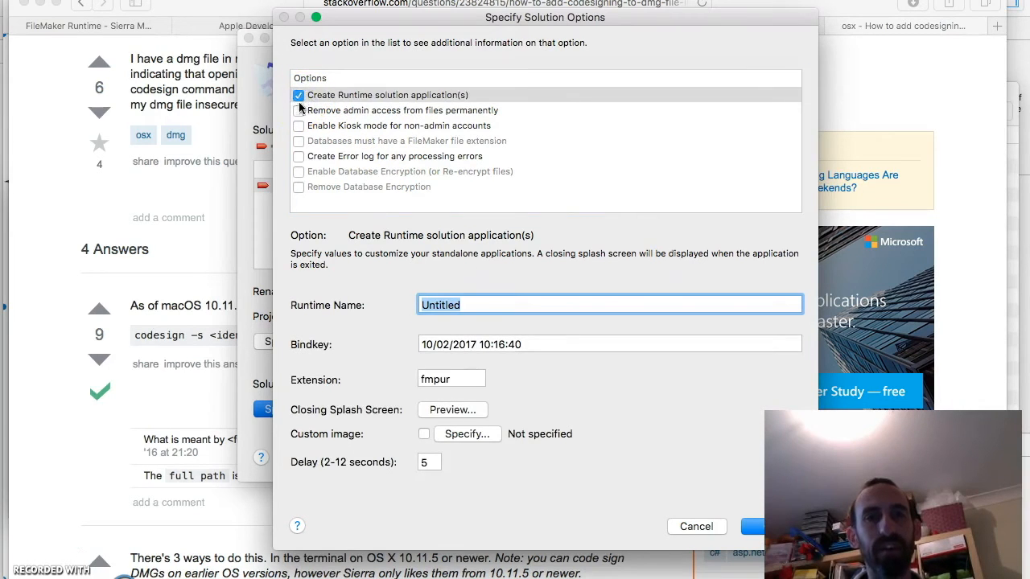
left_click(299, 156)
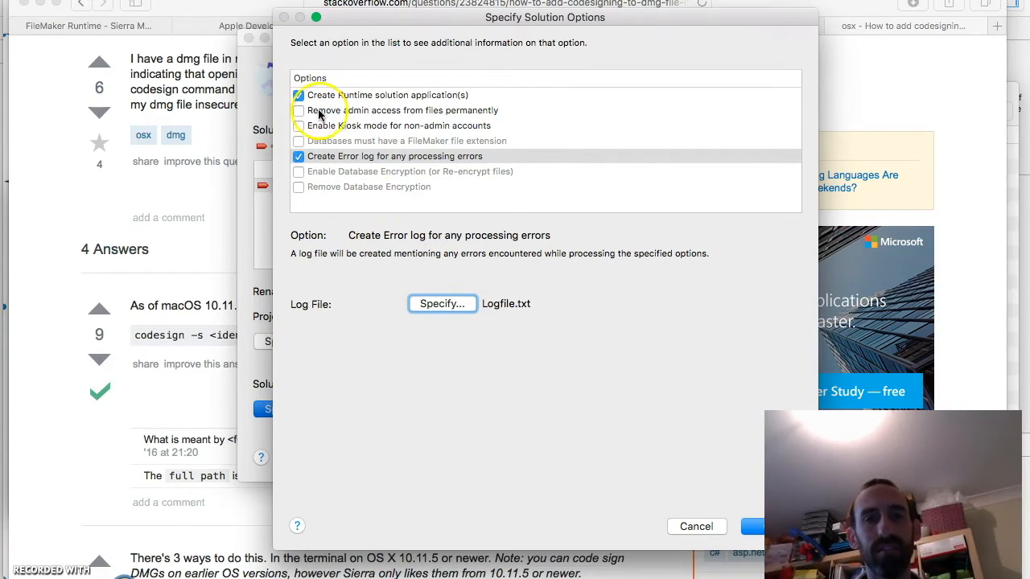
left_click(387, 95)
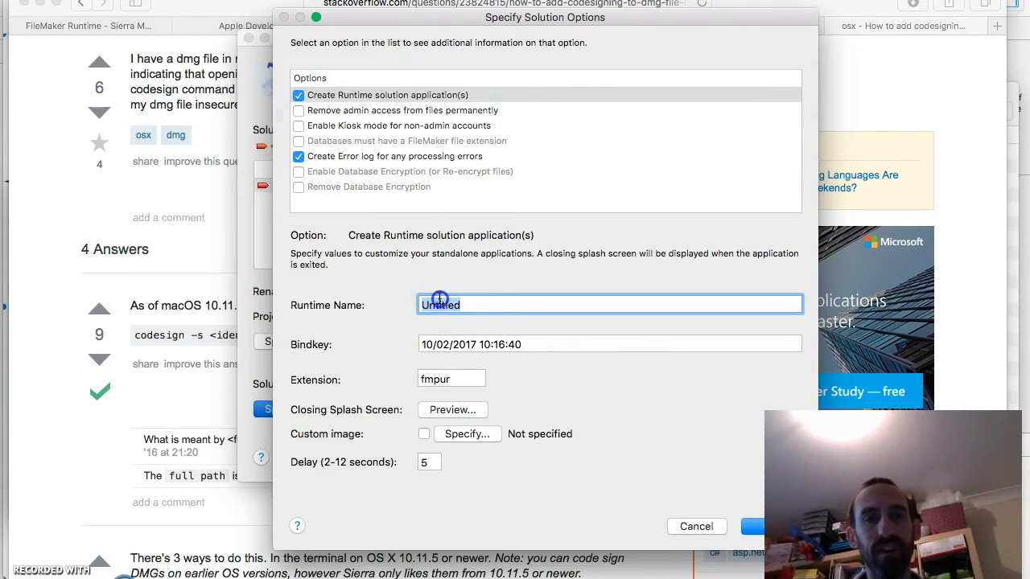
type("Teachers Comp")
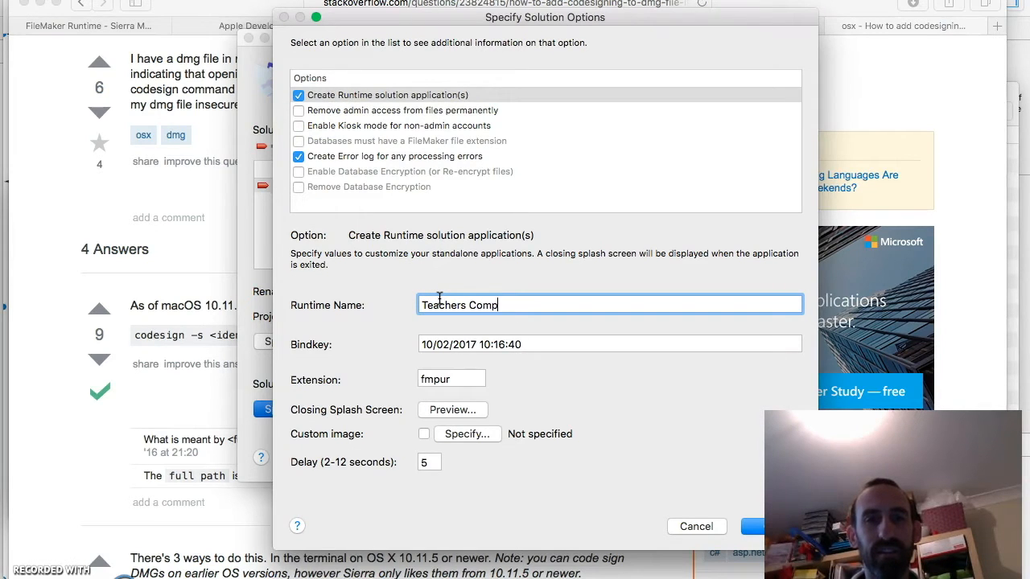
type("anion")
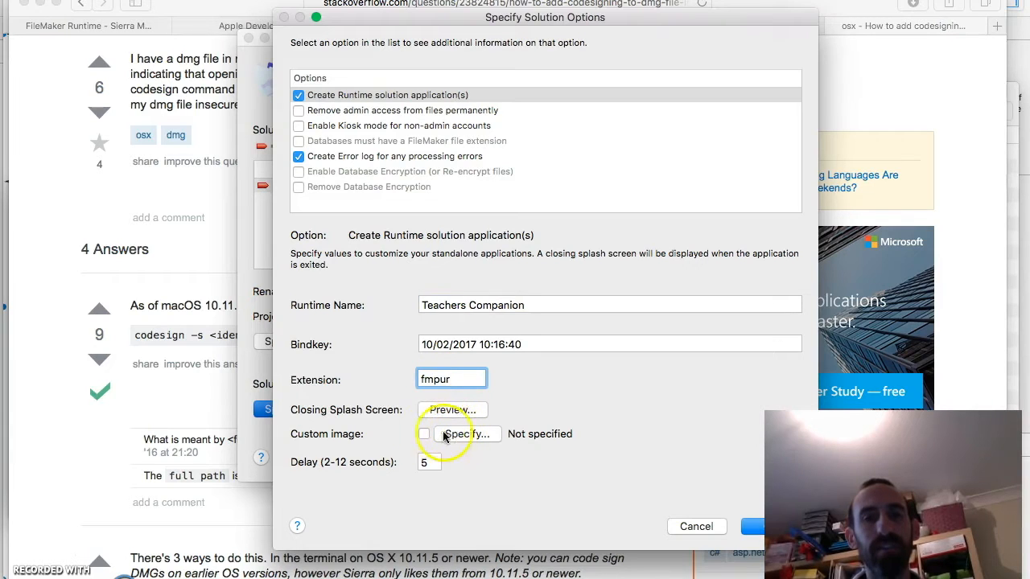
left_click(428, 463)
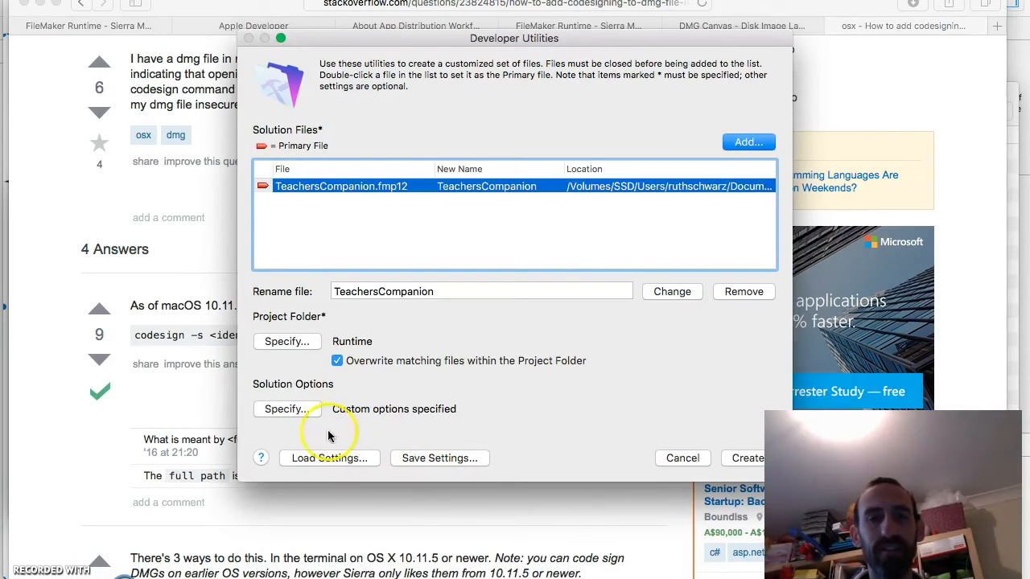
mouse_move(665, 418)
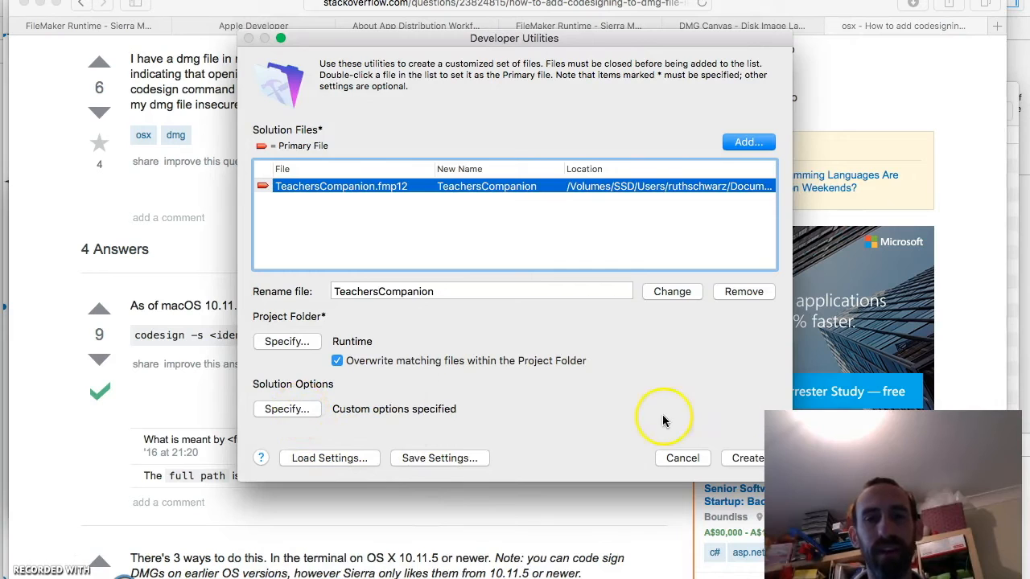
Run Create to build the Teachers Companion runtime into the Runtime folder
left_click(749, 457)
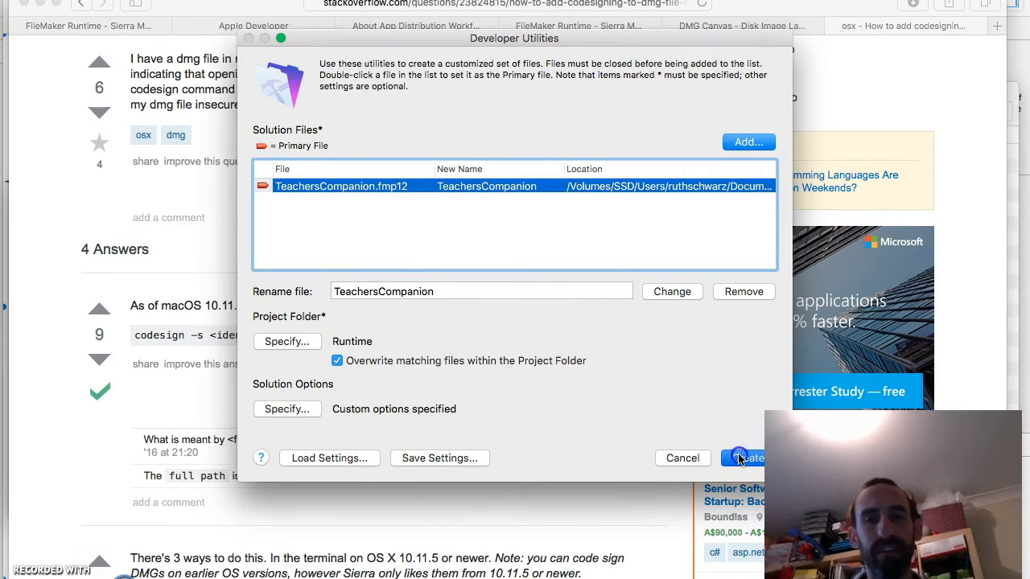
left_click(741, 457)
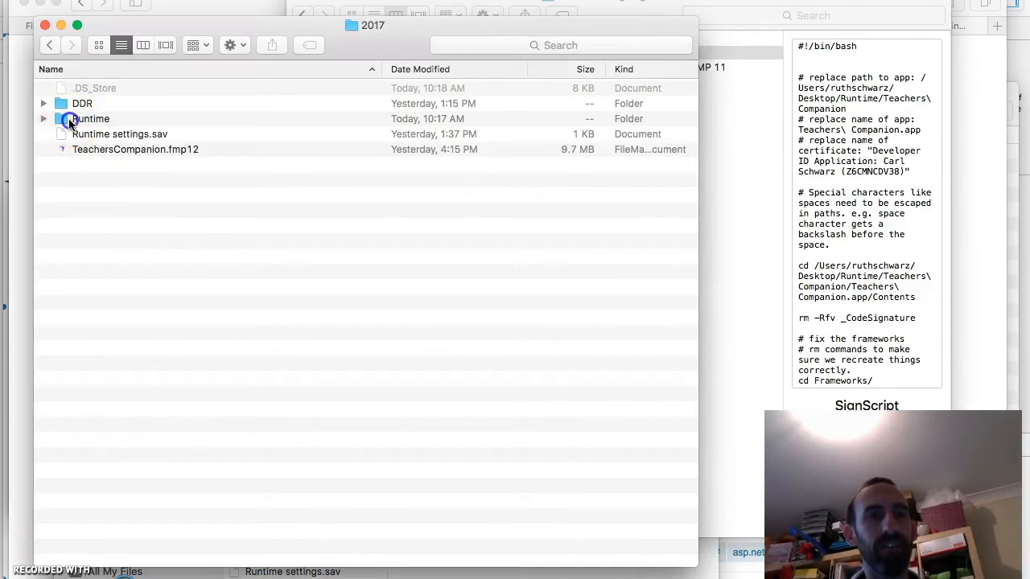
Browse into Runtime > Teachers Companion and select the runtime application
double_click(90, 119)
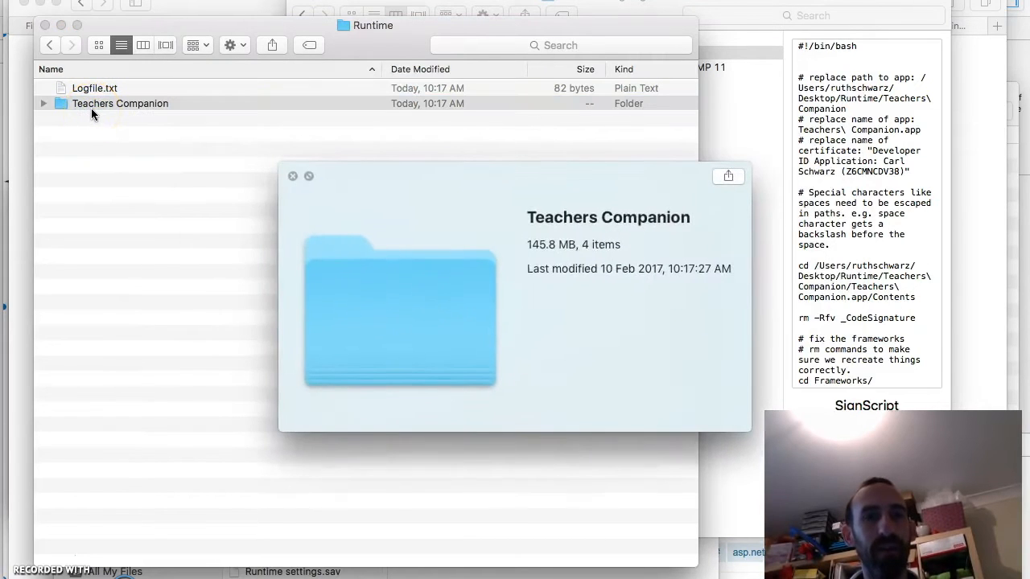
double_click(119, 103)
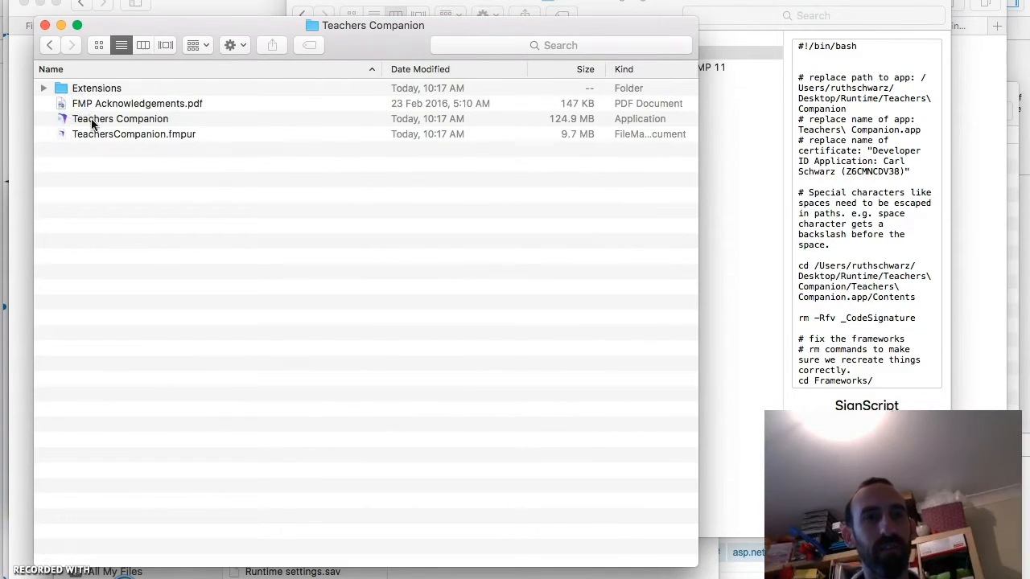
left_click(119, 119)
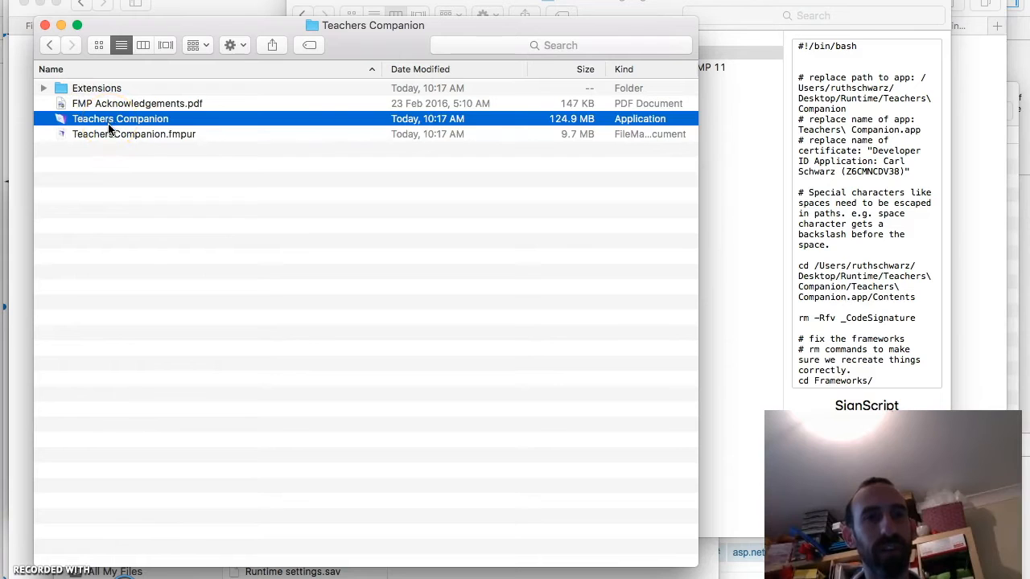
Expand Extensions and Dictionaries to inspect their contents, then collapse them again
left_click(133, 134)
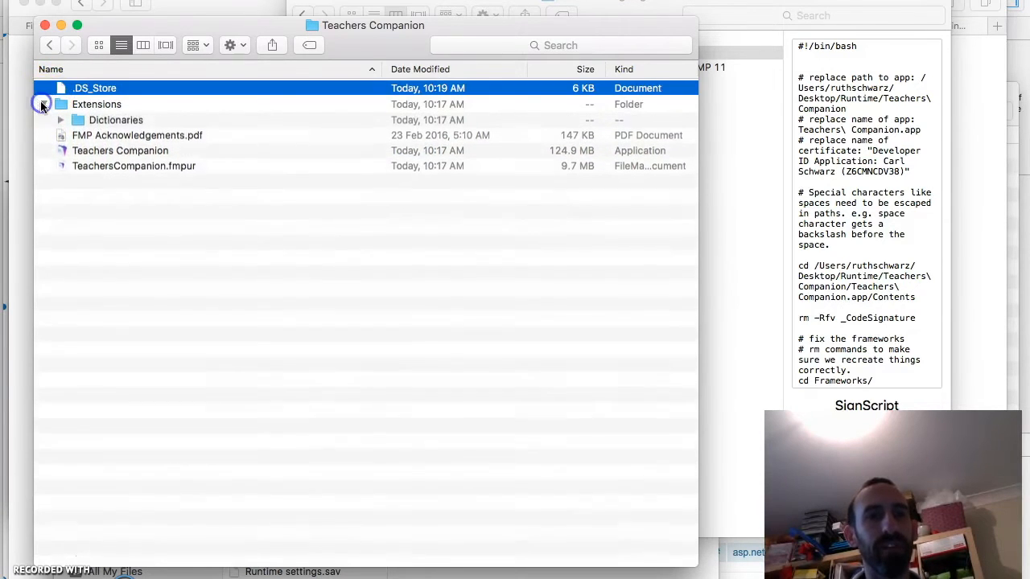
left_click(42, 103)
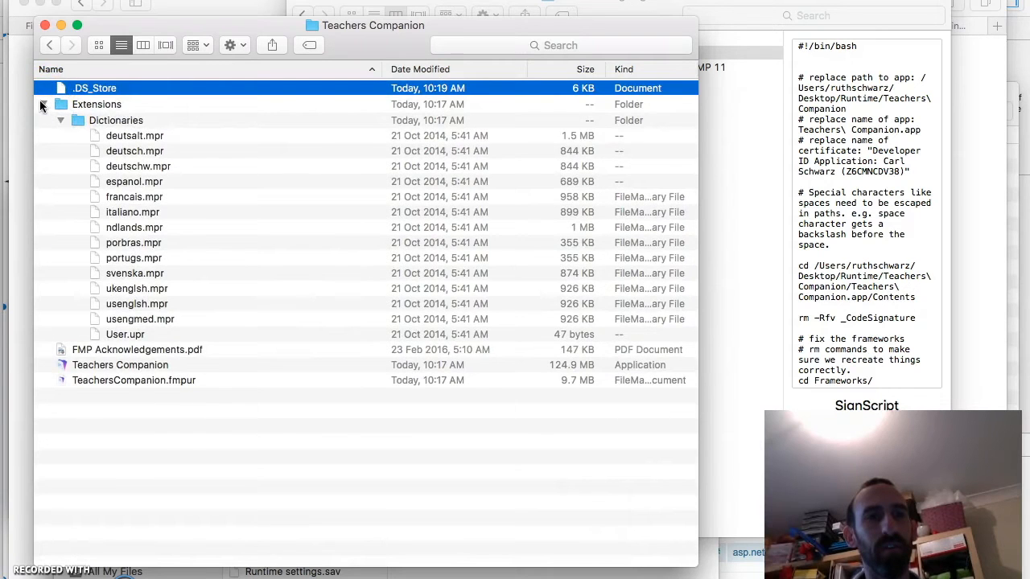
left_click(42, 103)
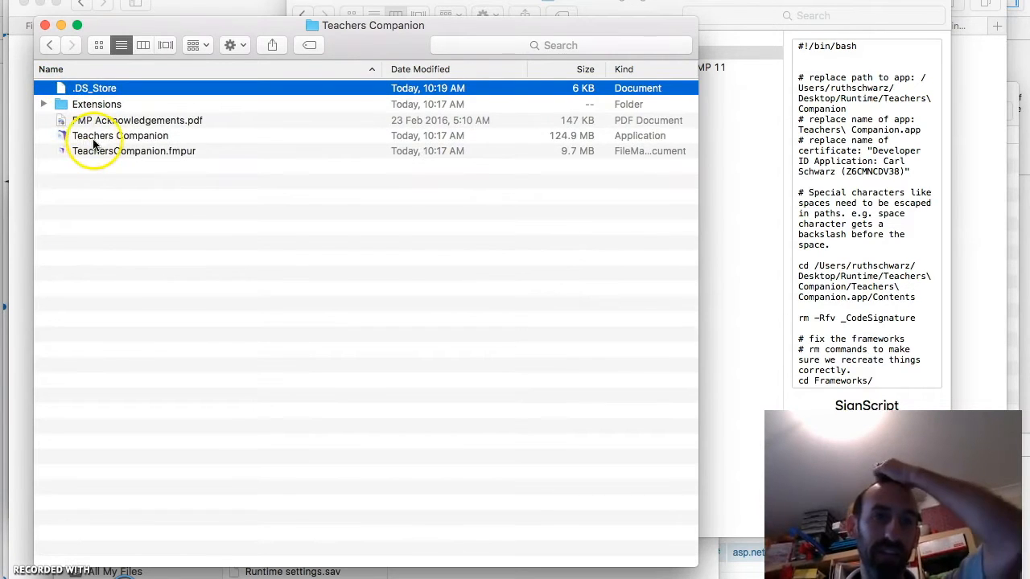
Show the Get Info window for the Teachers Companion application
right_click(96, 135)
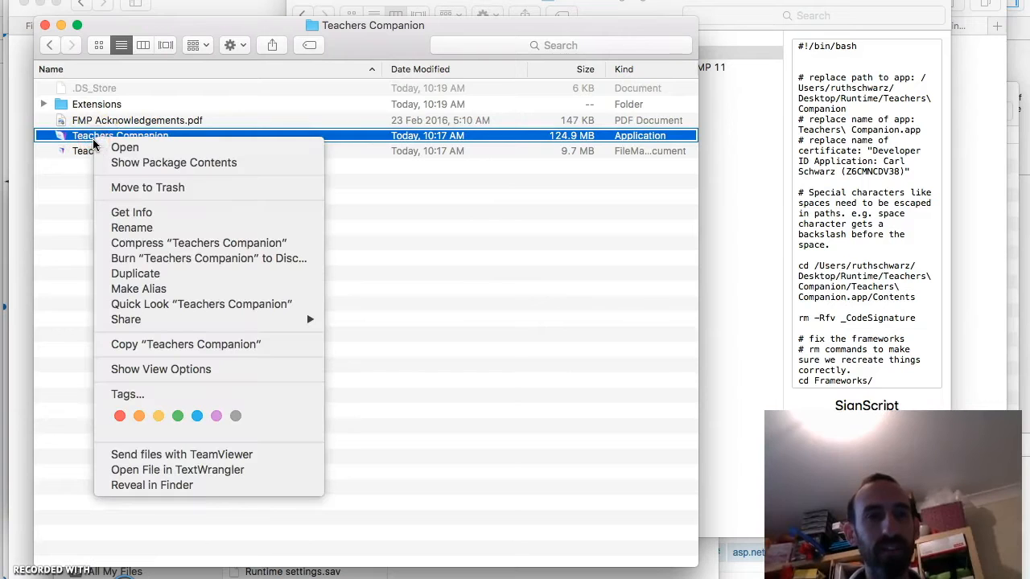
mouse_move(132, 216)
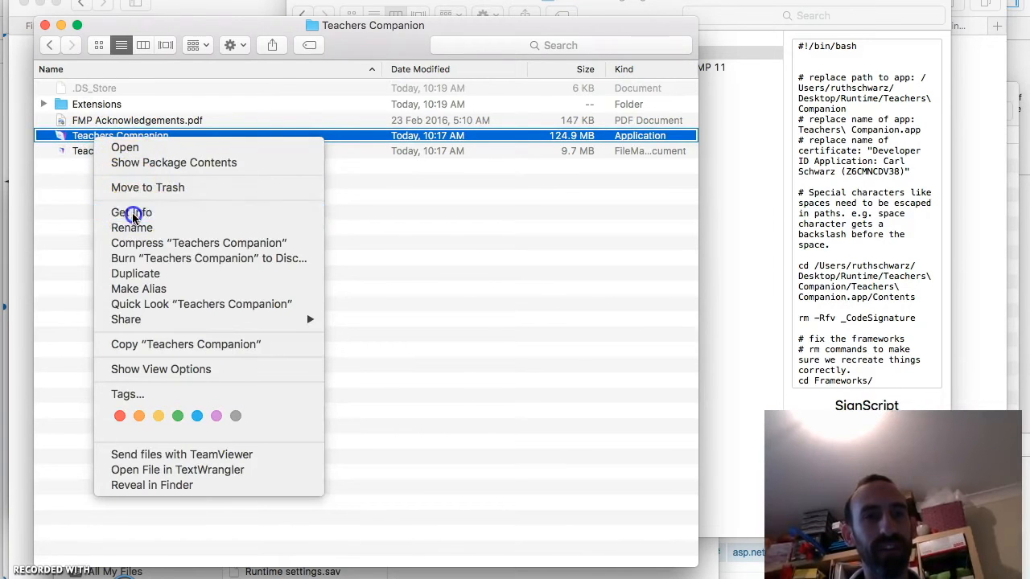
left_click(132, 213)
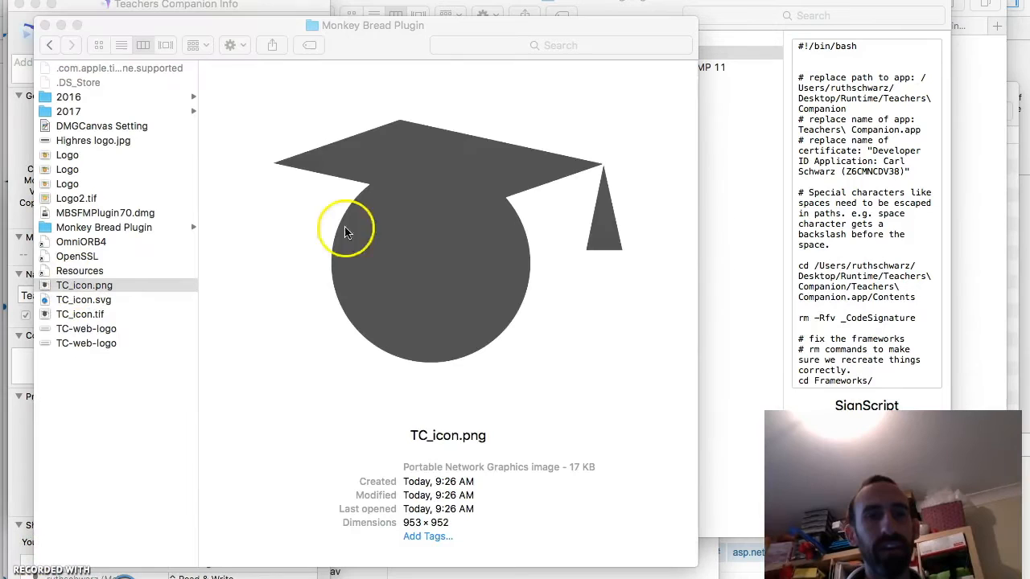
mouse_move(47, 287)
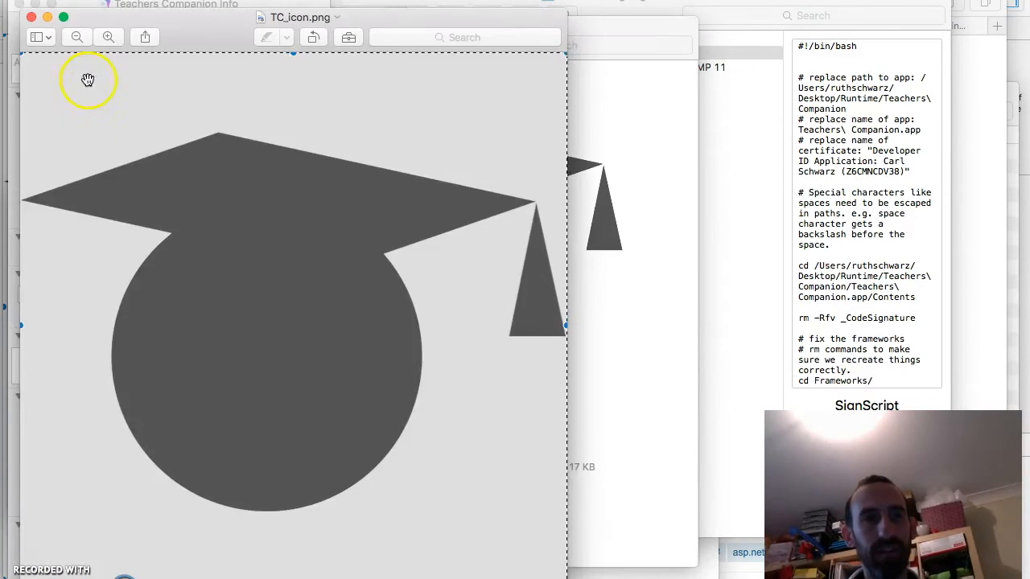
mouse_move(149, 130)
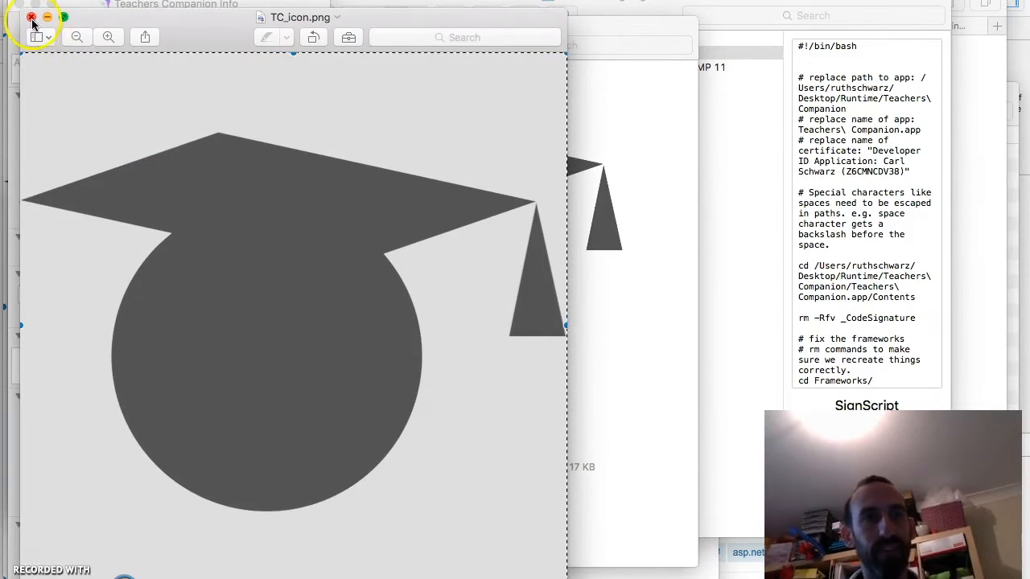
Paste the graduation-cap TC_icon image as the Teachers Companion app's icon and close the extra windows
left_click(30, 18)
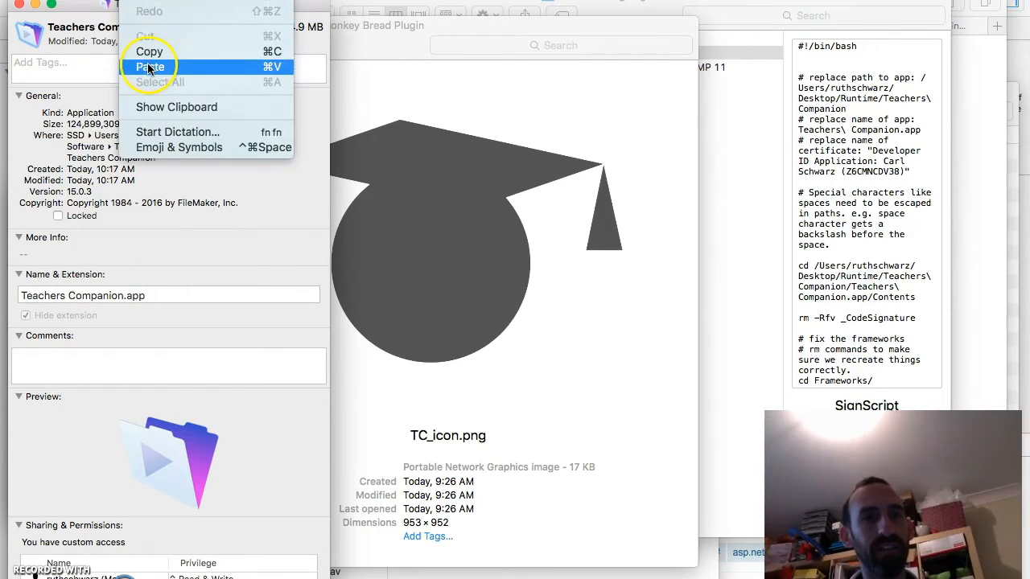
left_click(153, 65)
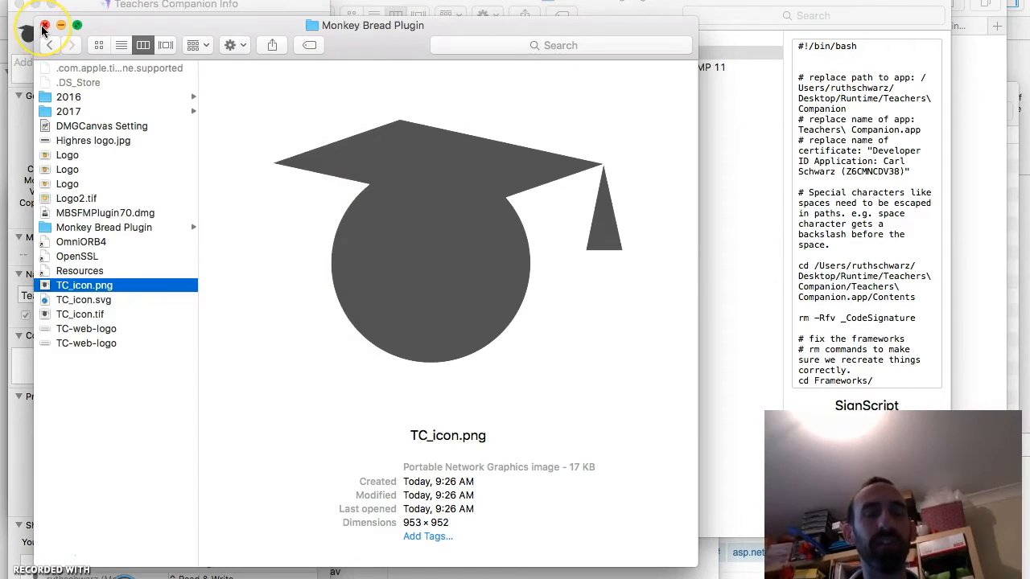
left_click(43, 26)
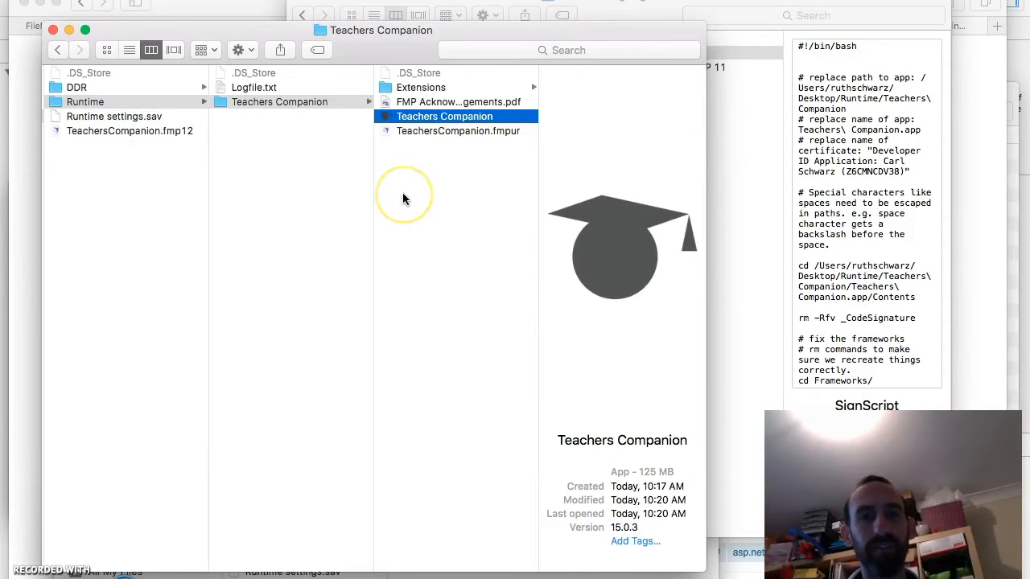
left_click(460, 130)
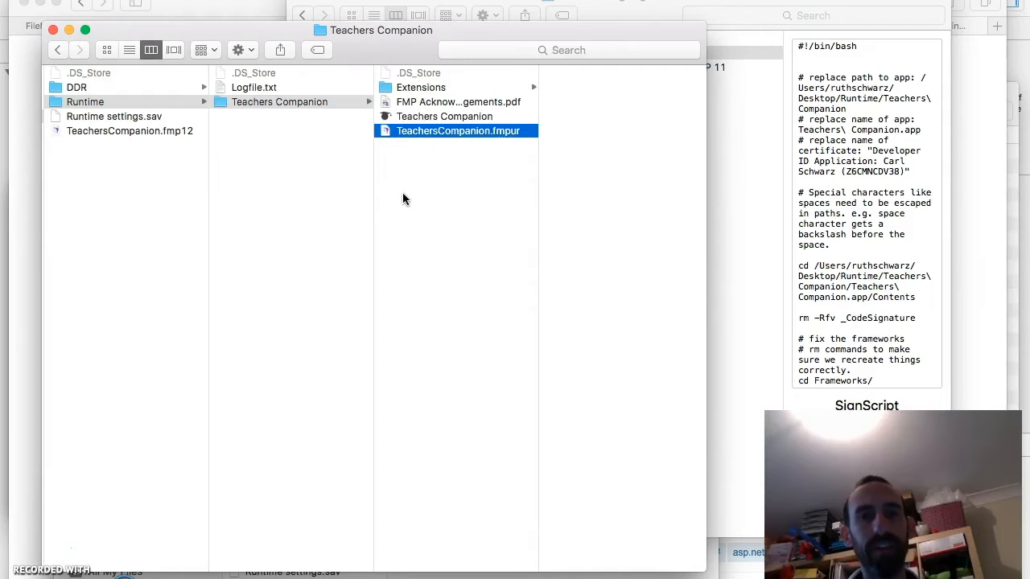
left_click(444, 116)
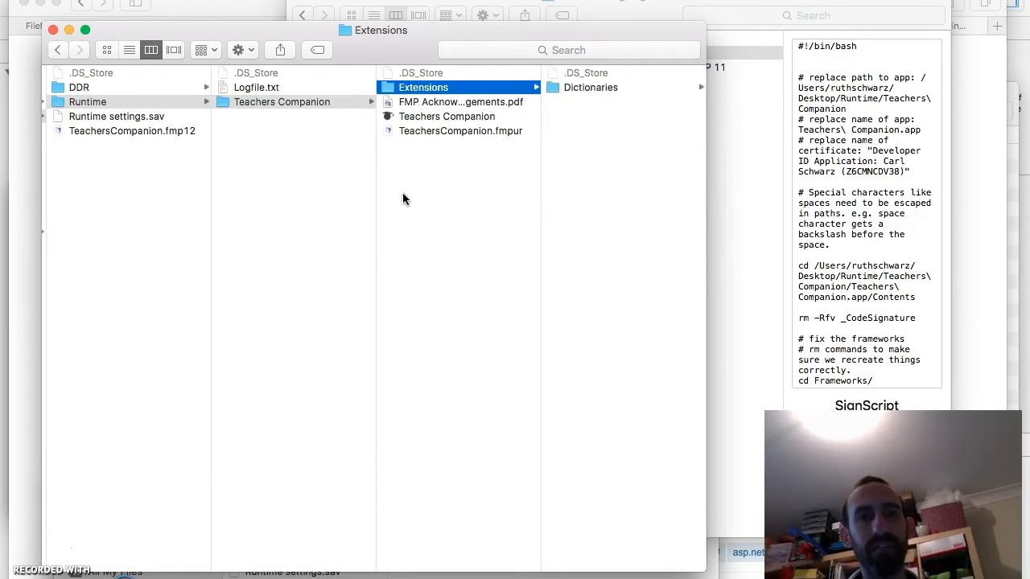
left_click(444, 116)
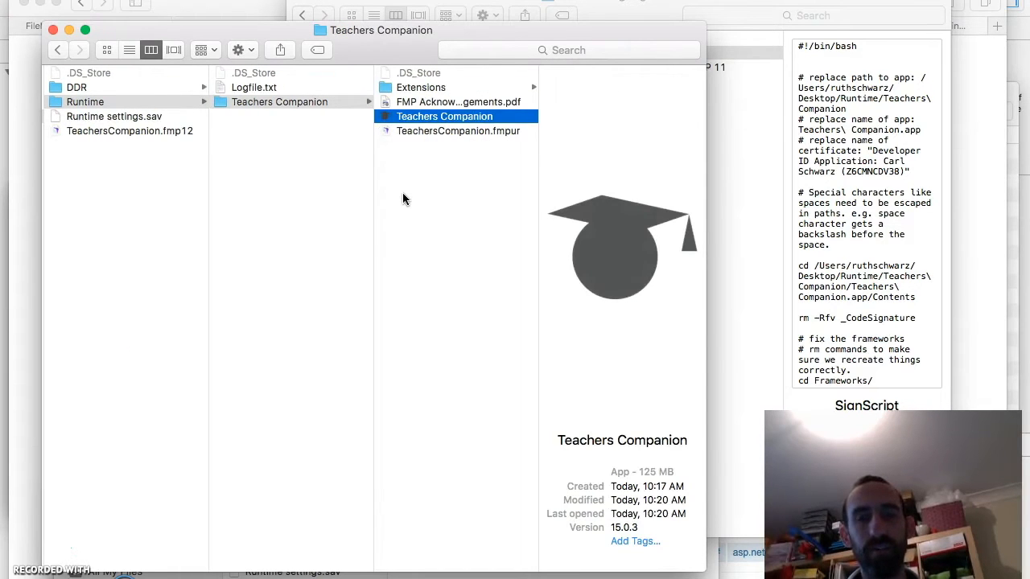
left_click(280, 101)
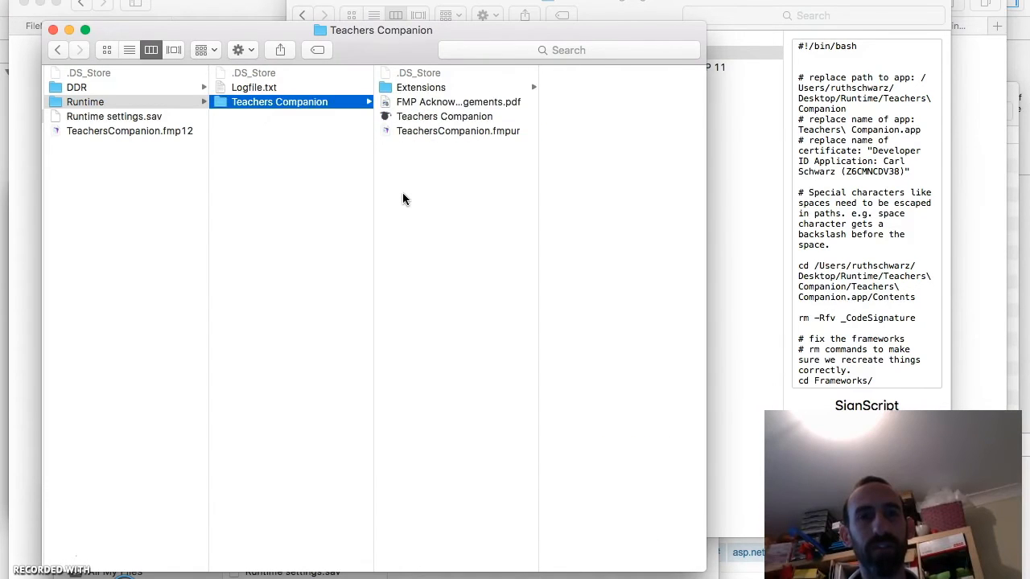
left_click(444, 116)
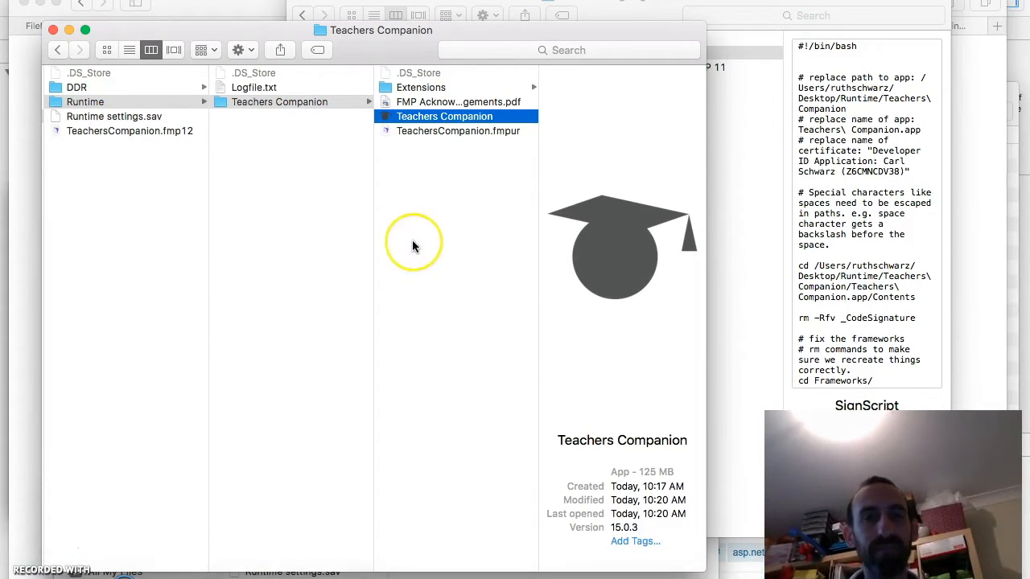
mouse_move(415, 248)
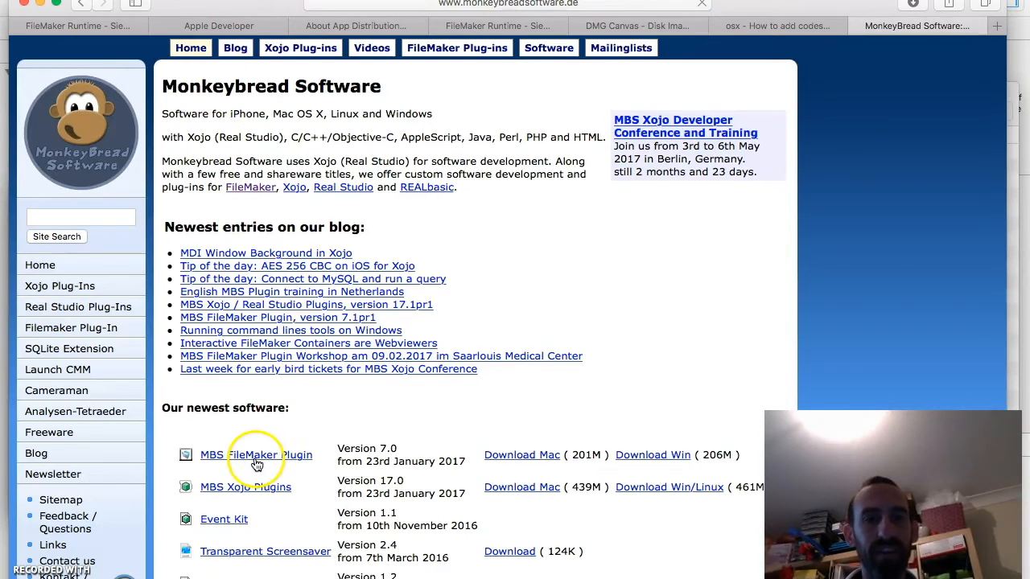
View the MBS FileMaker Plugin download on monkeybreadsoftware.de, then return to the Finder project window
left_click(256, 455)
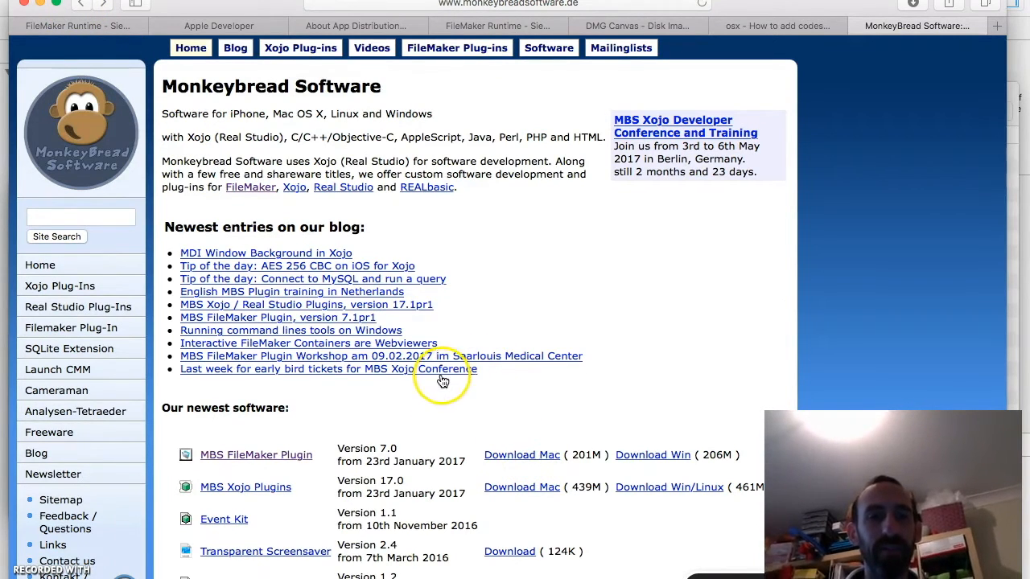
left_click(78, 26)
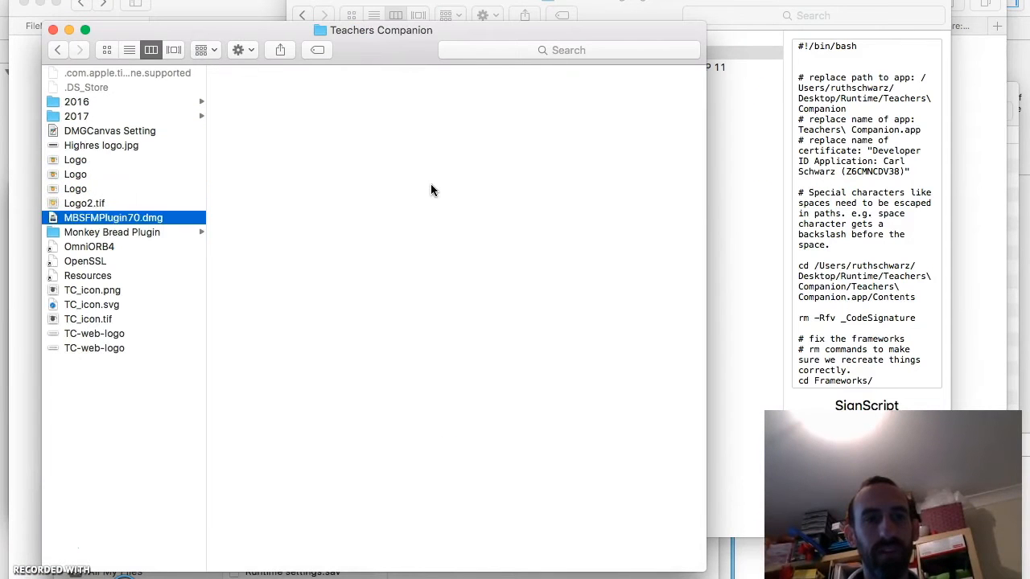
Browse into the Monkey Bread Plugin folder and its Utilities subfolder
left_click(113, 232)
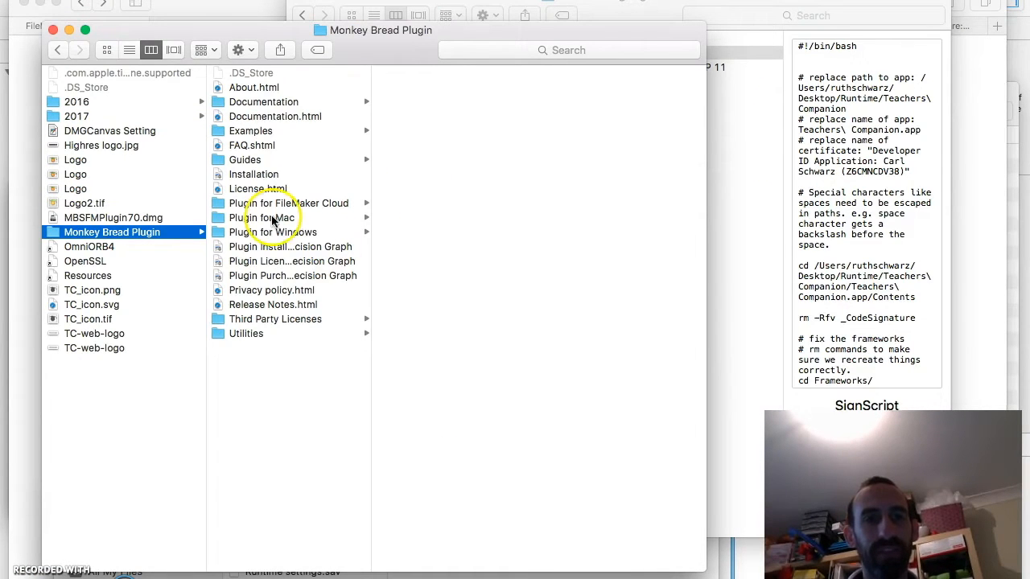
mouse_move(251, 328)
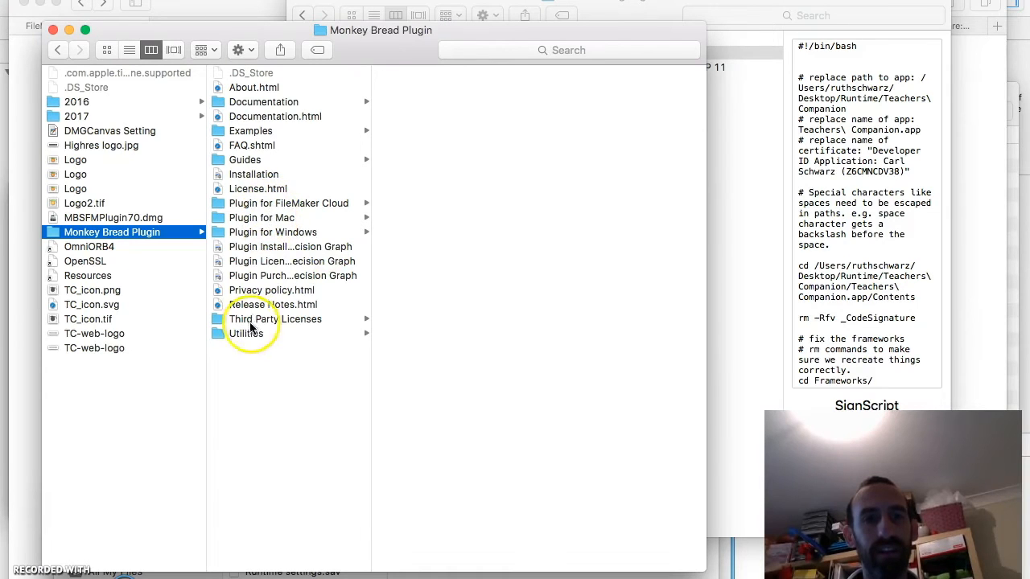
left_click(244, 333)
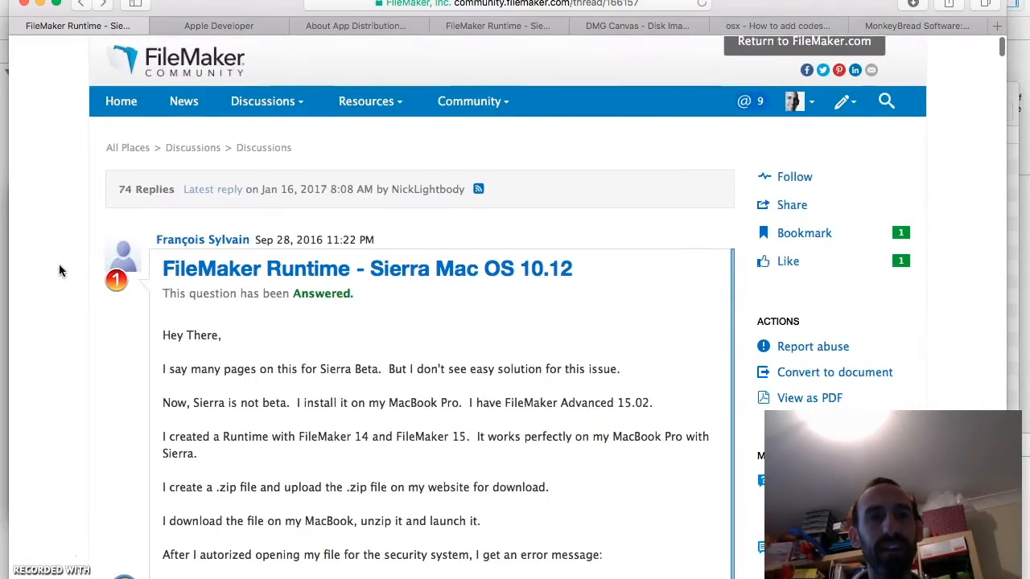
Scroll the FileMaker Community thread down to the accepted code-signing answer
scroll("down", 3)
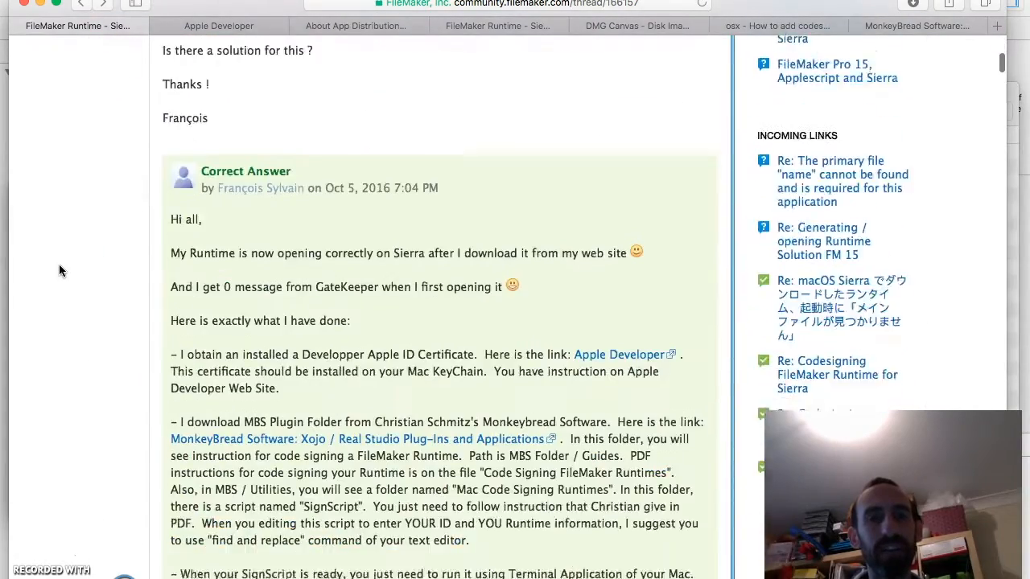
scroll("down", 3)
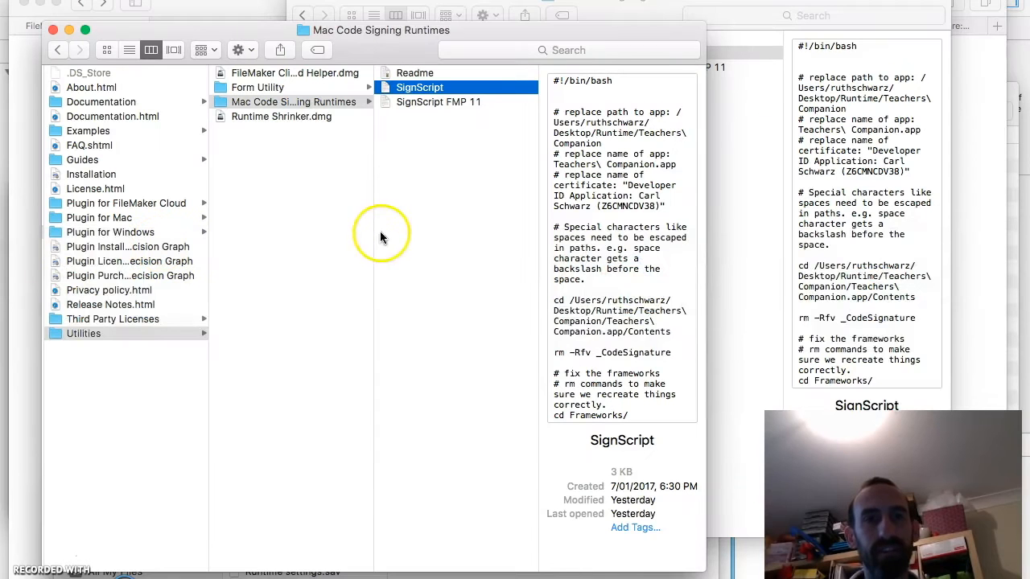
mouse_move(451, 272)
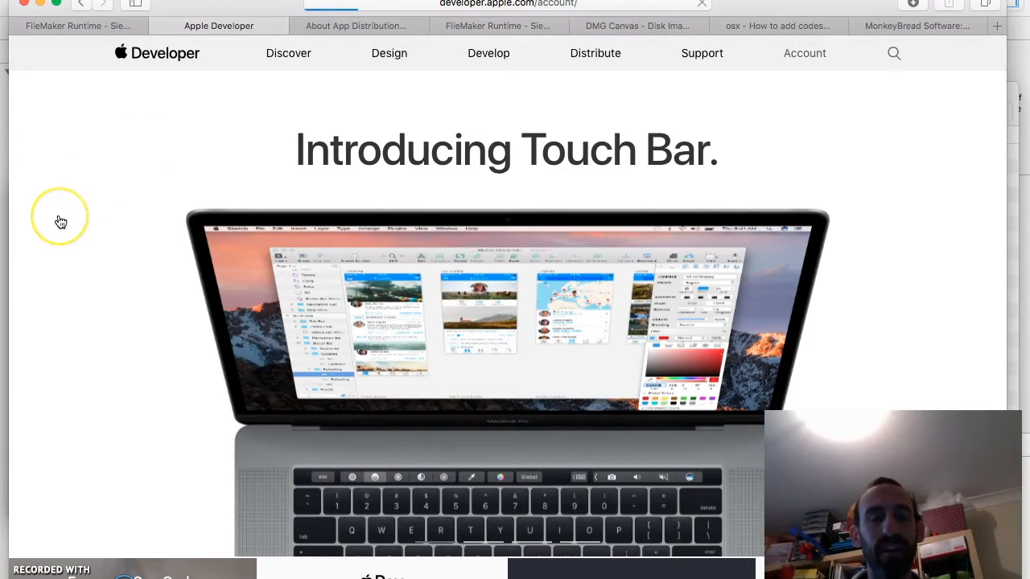
View the developer account's Mac certificates filtered to OS X, collapsing the installer certificate's details
left_click(804, 53)
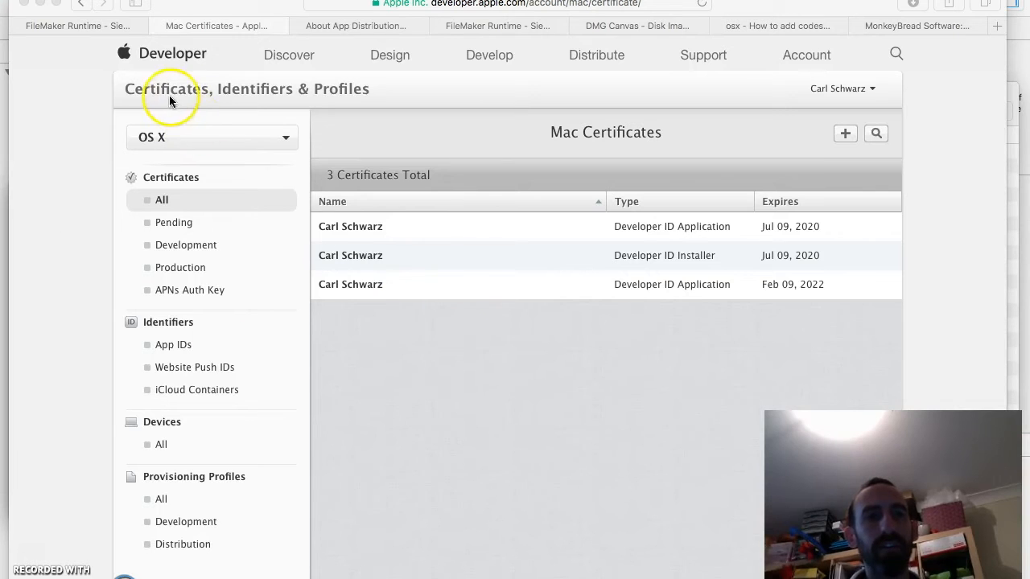
mouse_move(248, 105)
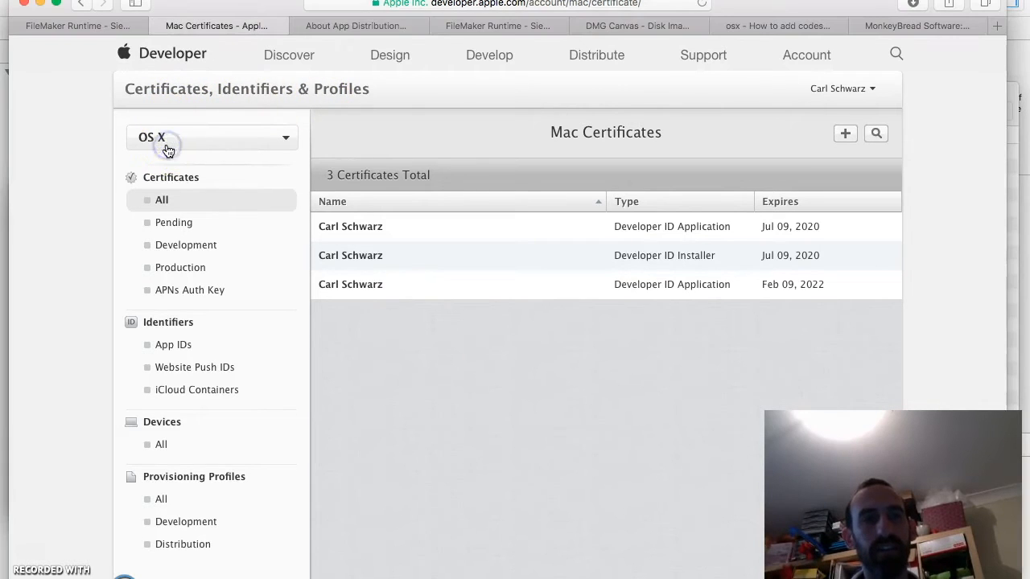
left_click(167, 136)
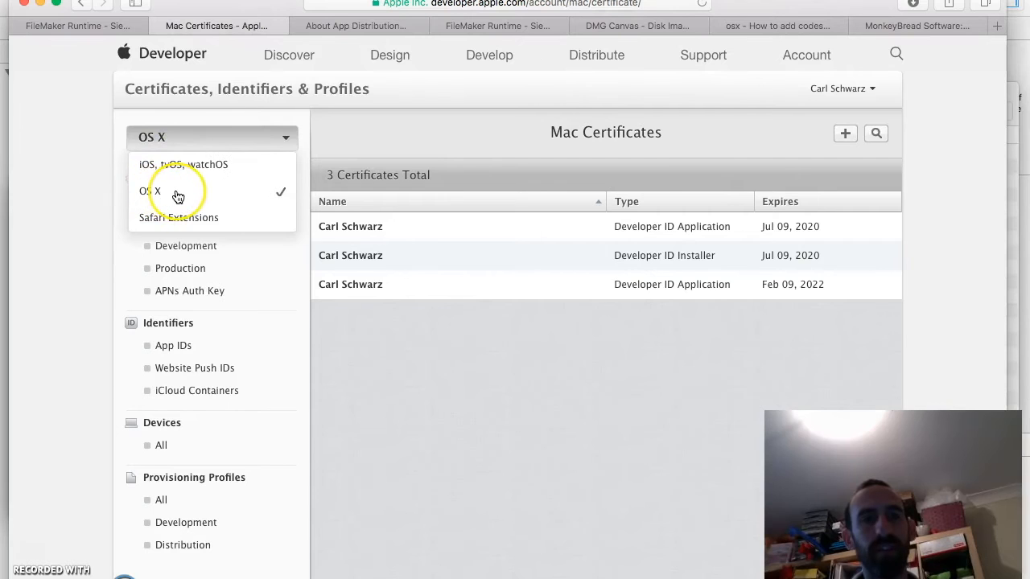
left_click(152, 189)
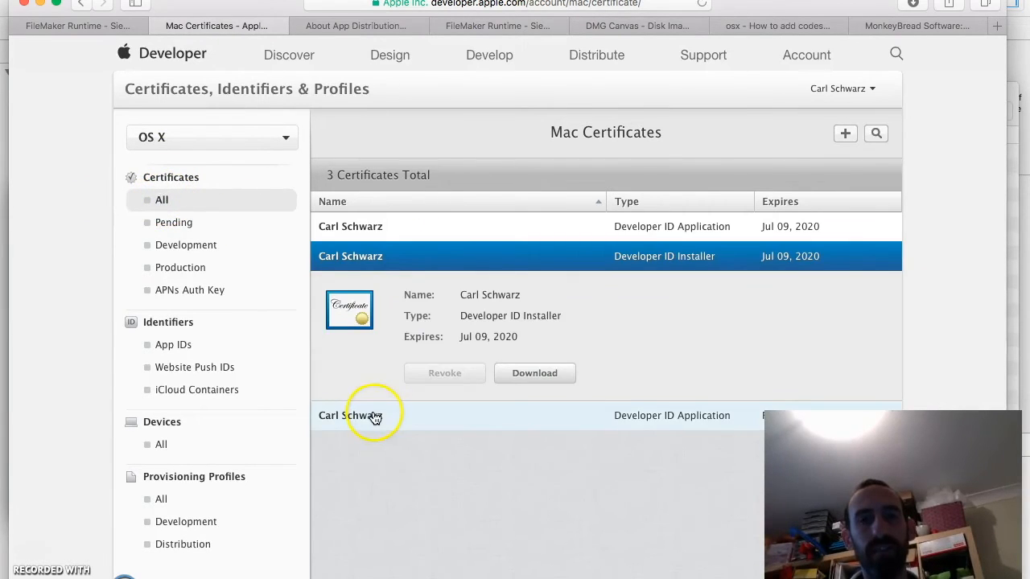
left_click(373, 415)
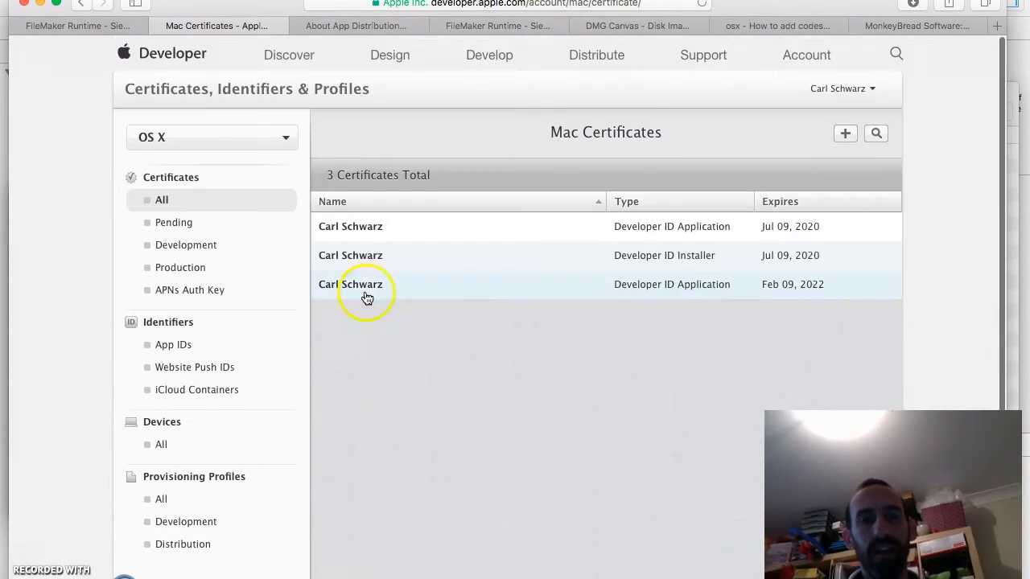
mouse_move(353, 376)
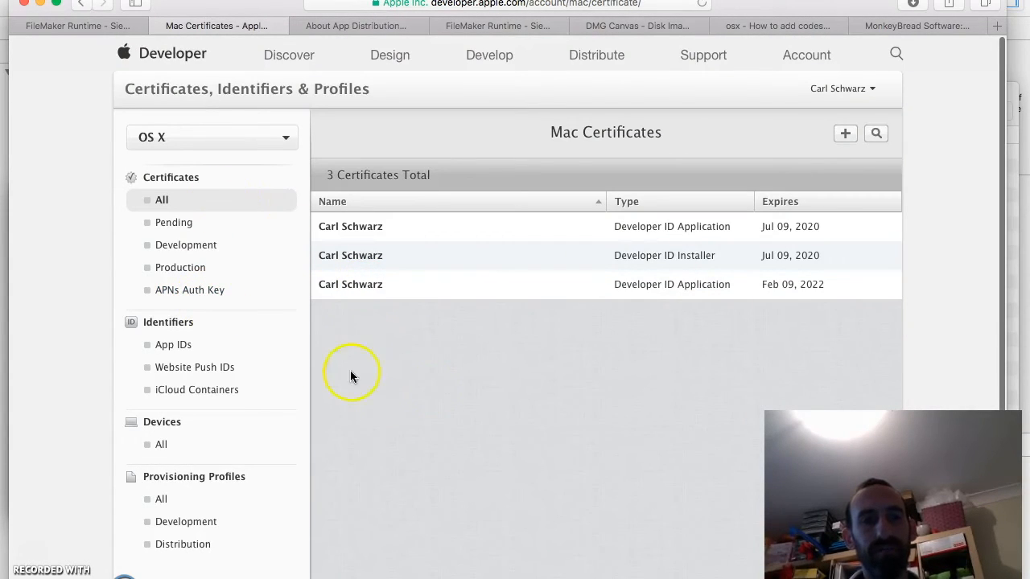
mouse_move(422, 315)
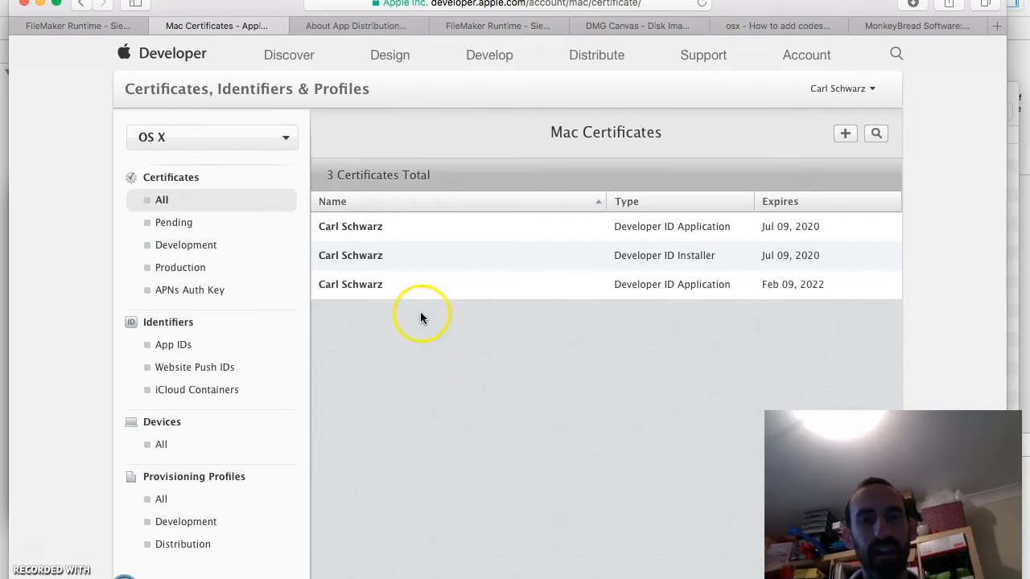
mouse_move(64, 466)
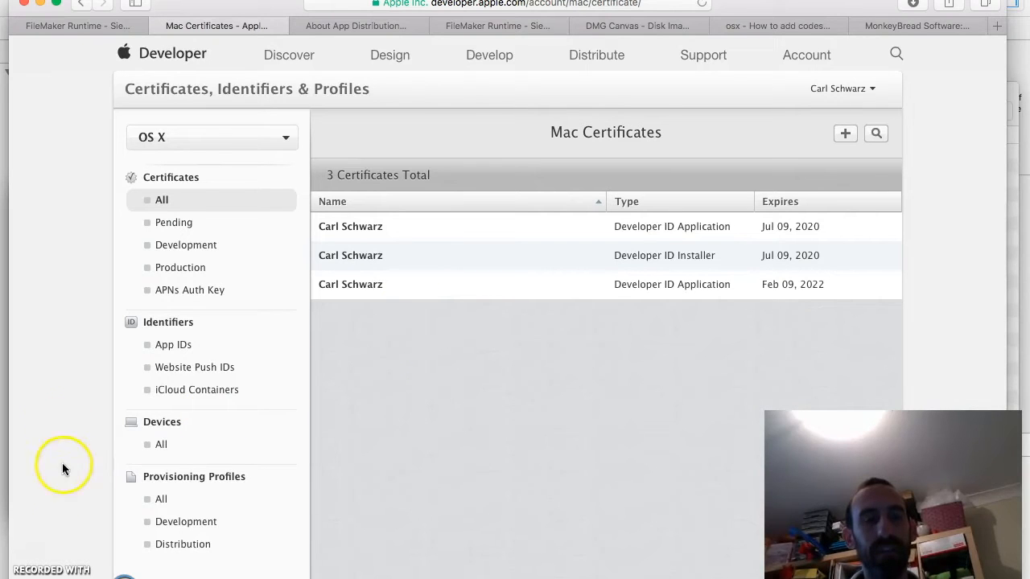
mouse_move(62, 412)
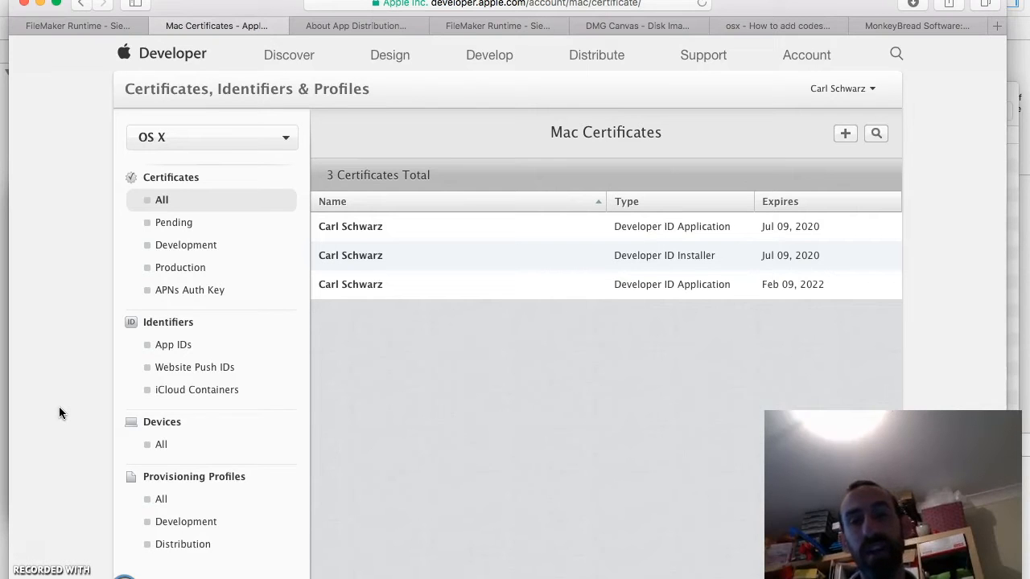
mouse_move(705, 261)
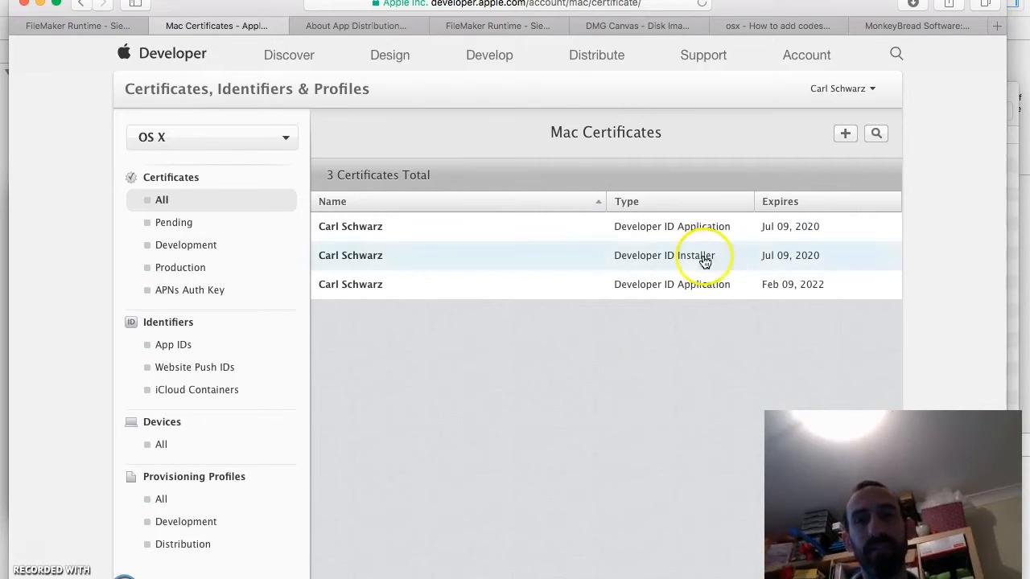
Show the details of the Developer ID Installer certificate
left_click(845, 134)
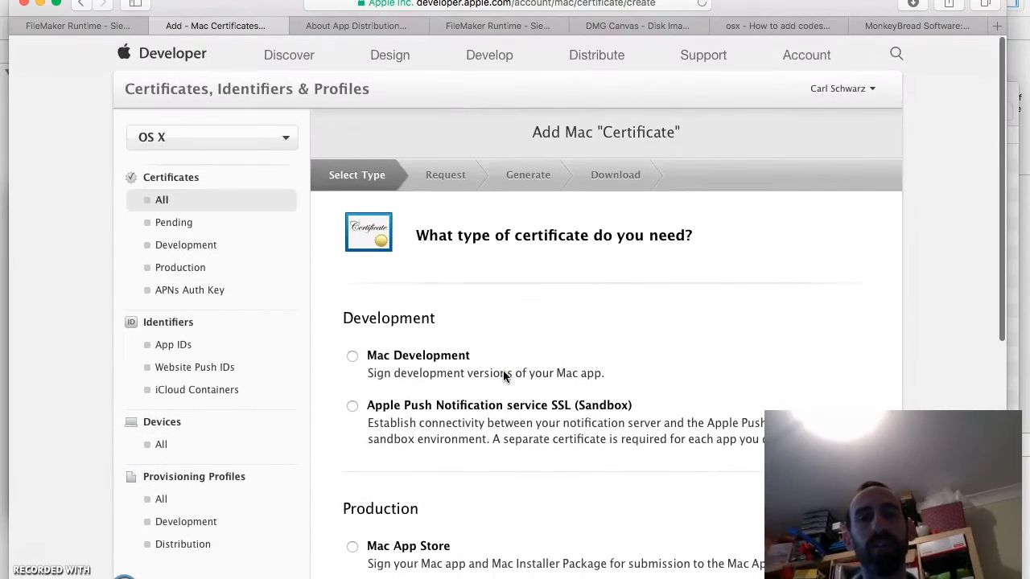
mouse_move(52, 536)
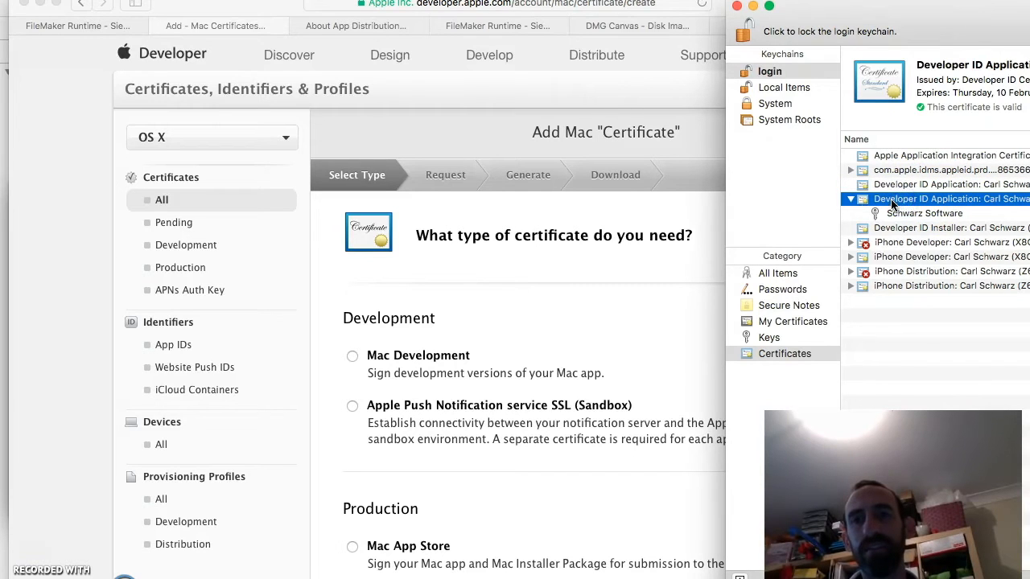
Compare the two Developer ID Application certificates in the login keychain
left_click(949, 183)
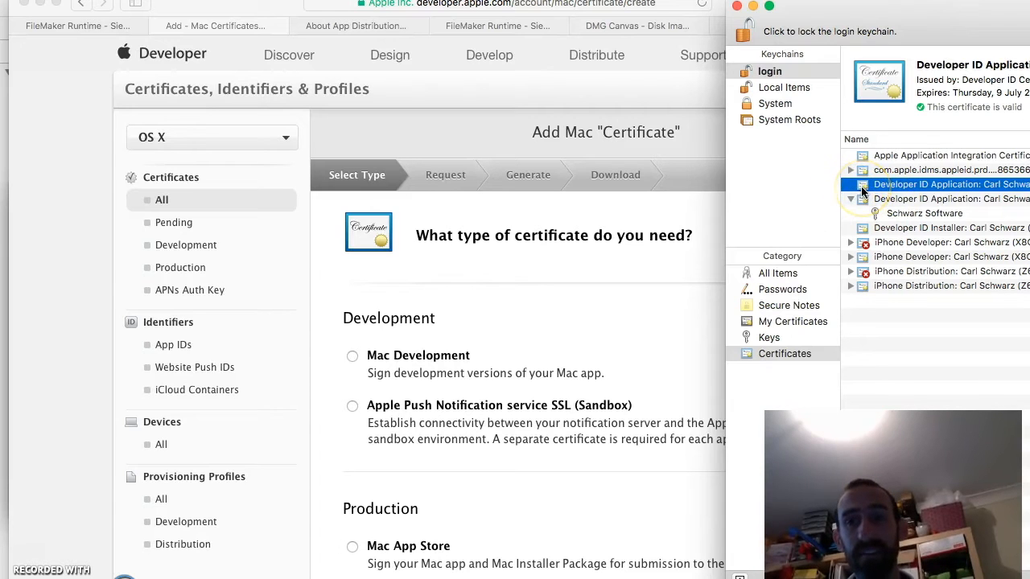
left_click(924, 213)
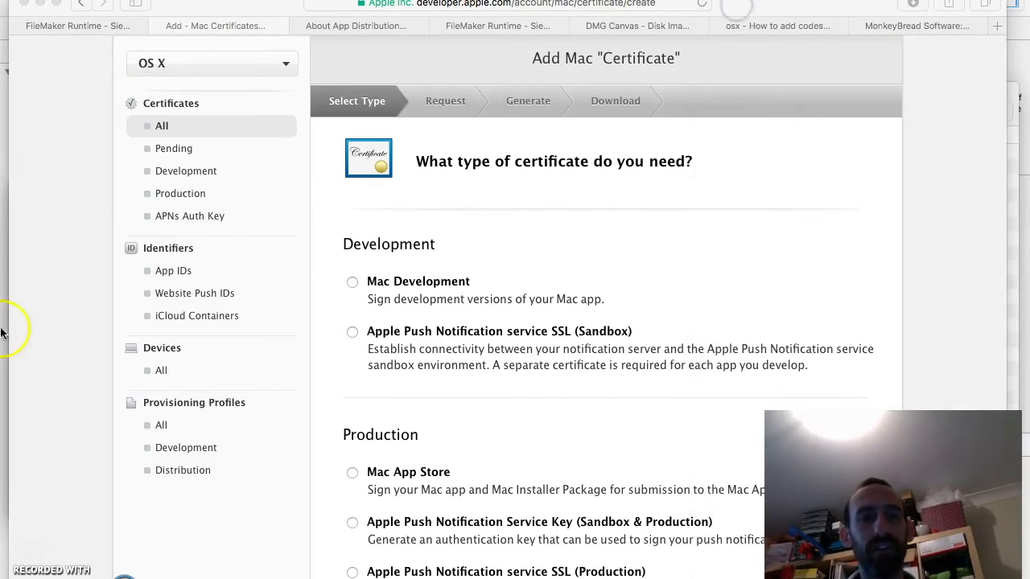
mouse_move(70, 351)
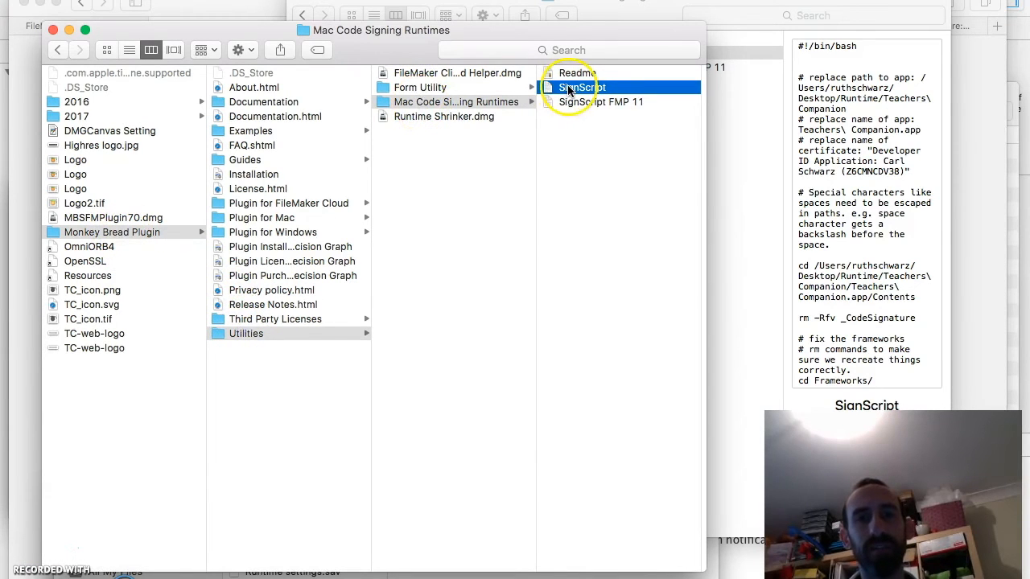
Check SignScript's context options without choosing one, then open the SignScript file
right_click(579, 87)
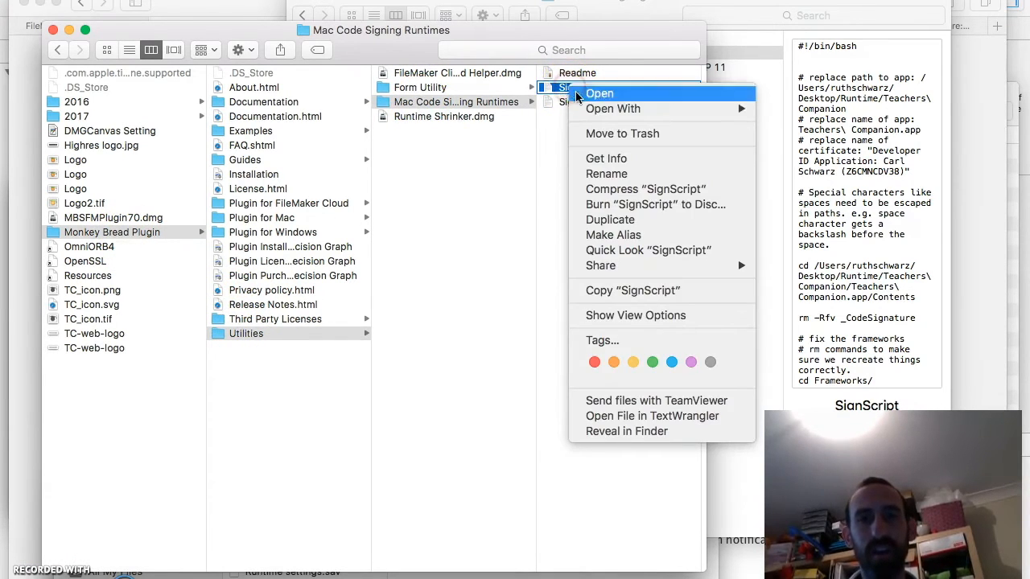
mouse_move(530, 129)
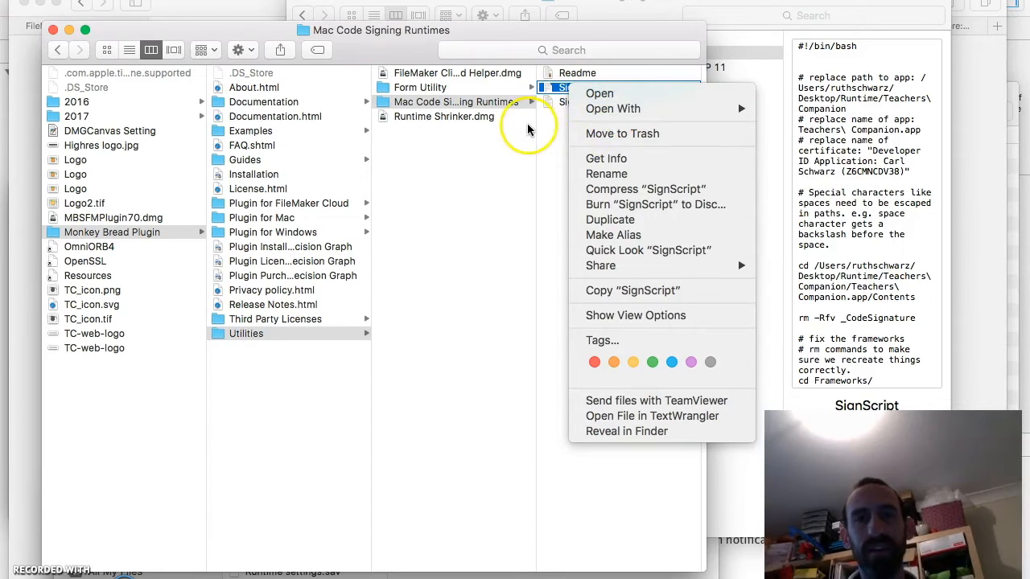
left_click(547, 233)
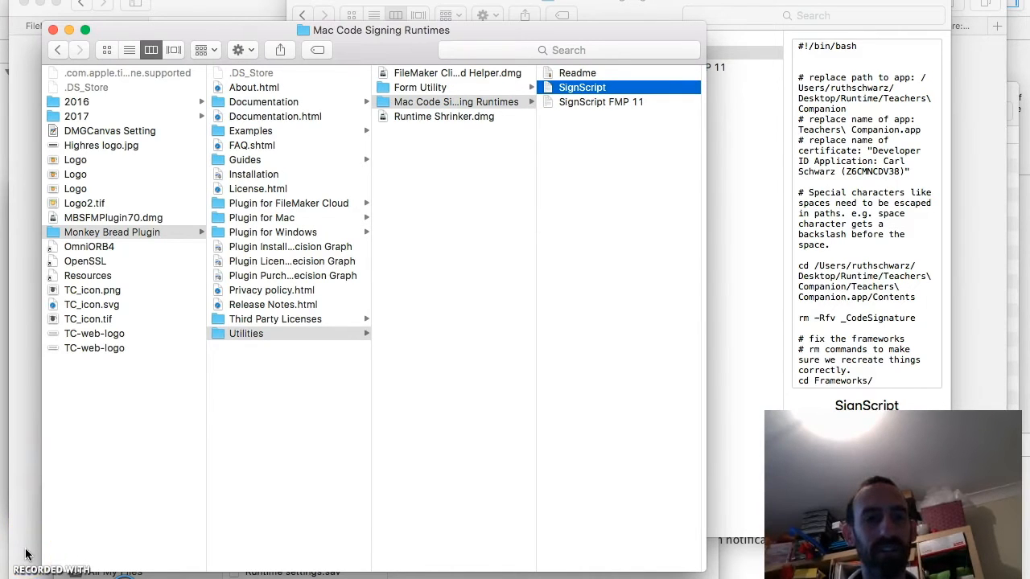
double_click(581, 87)
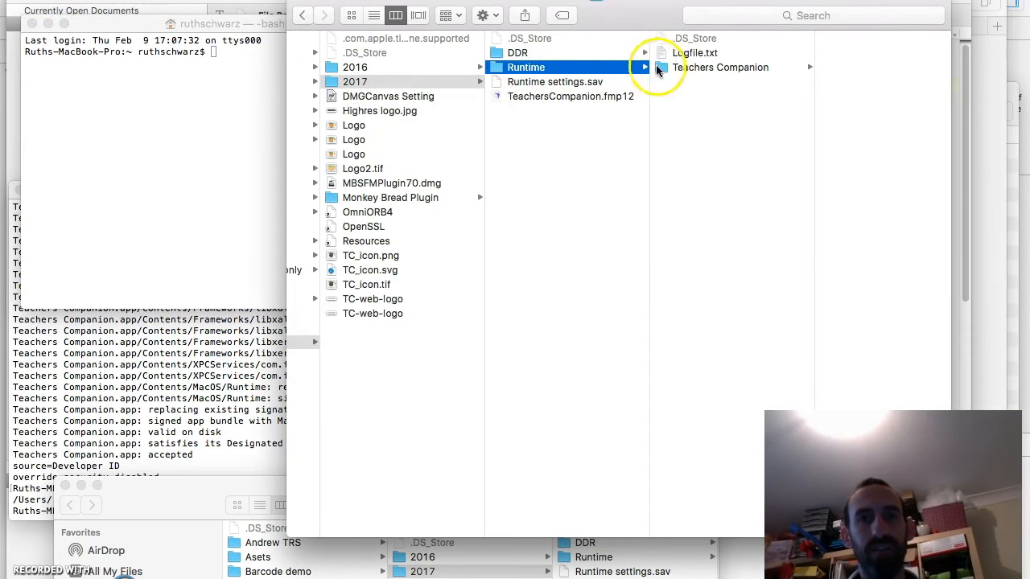
Bring SignScript into the TextWrangler editor for path replacement
left_click(720, 67)
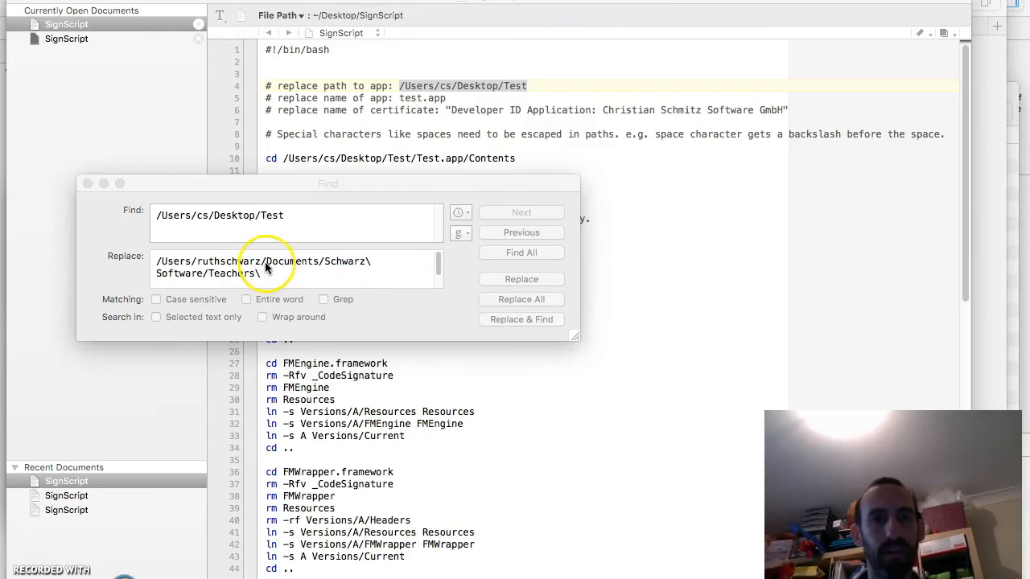
Replace every old test path with the runtime path and every test.app with Teachers\ Companion.app
left_click(522, 299)
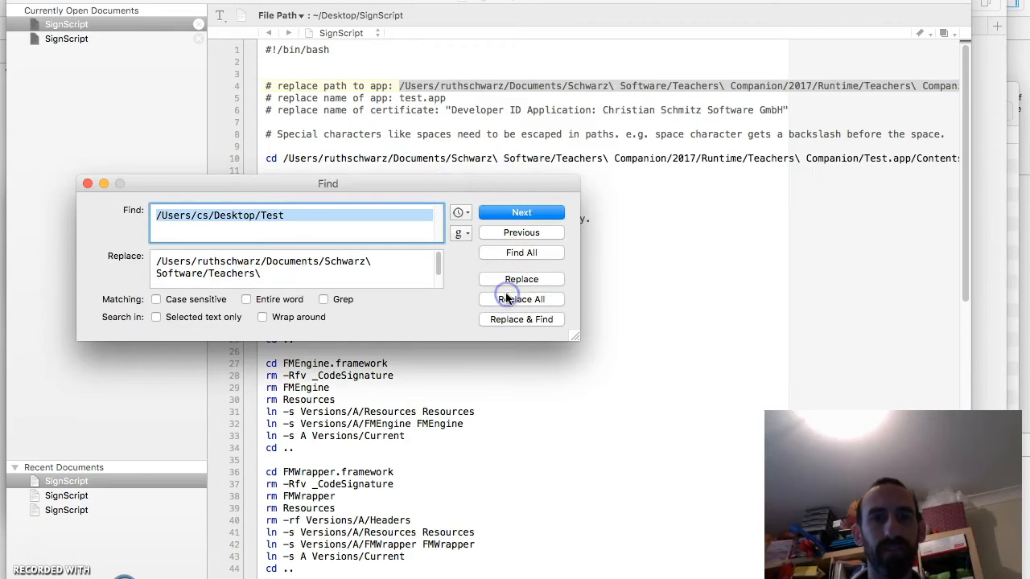
left_click(522, 299)
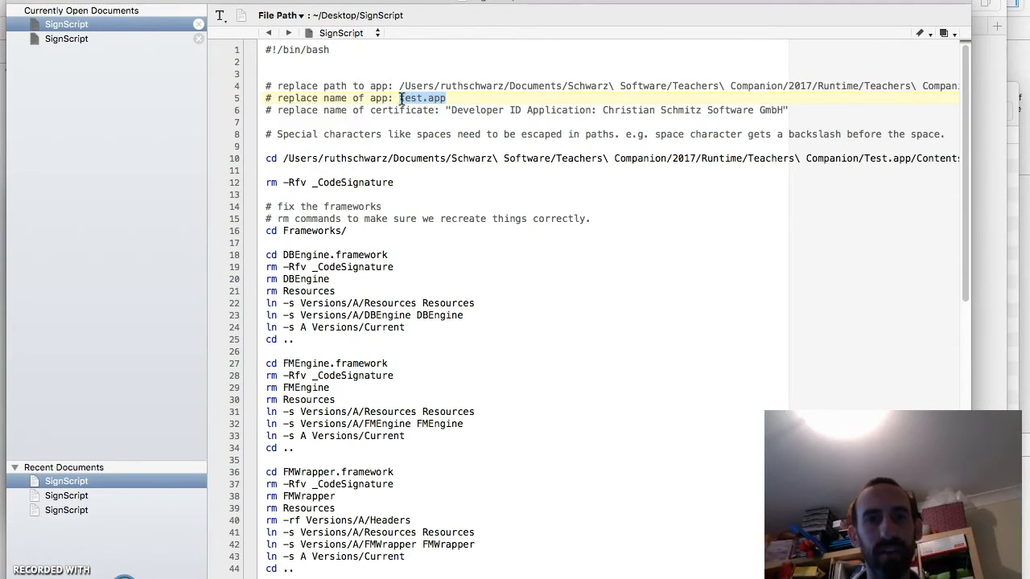
key("Cmd+f")
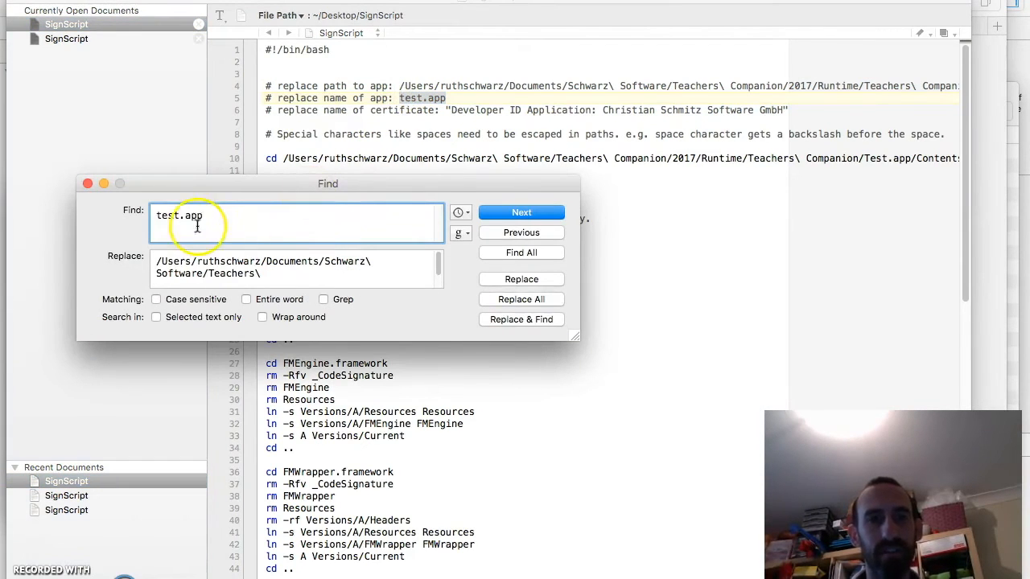
left_click(277, 271)
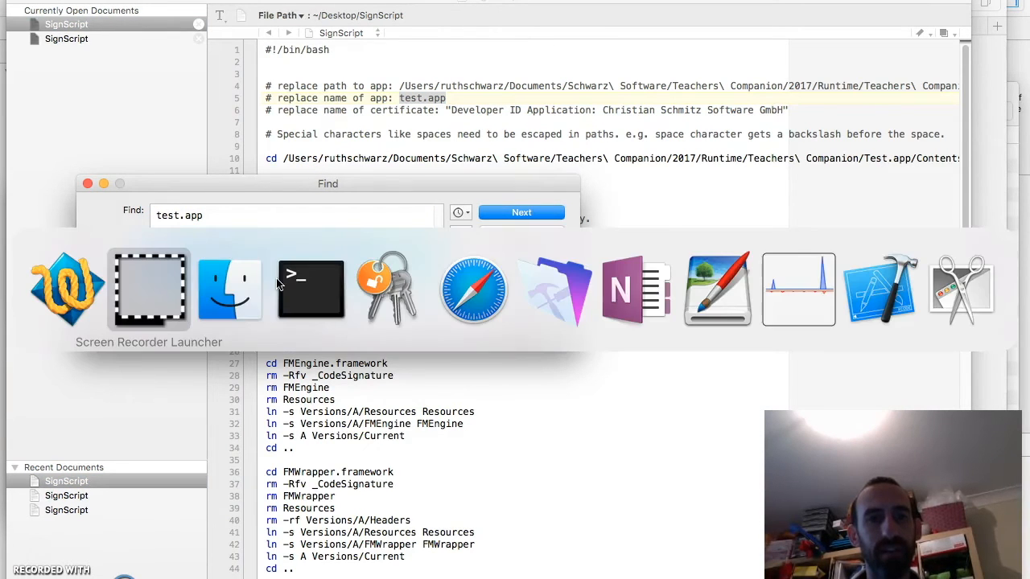
left_click(309, 289)
type("Teachers\\ Companion.app")
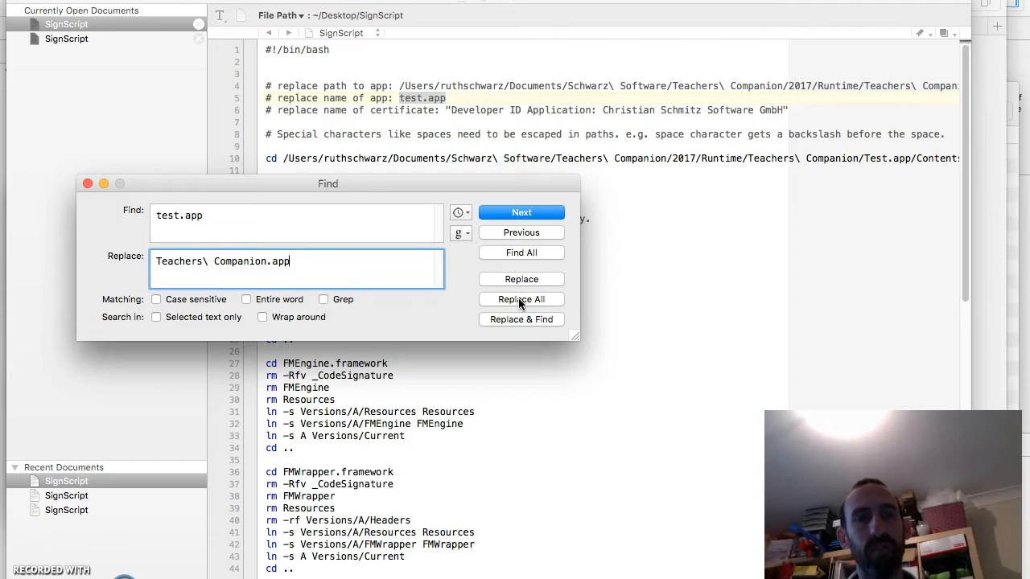
left_click(521, 299)
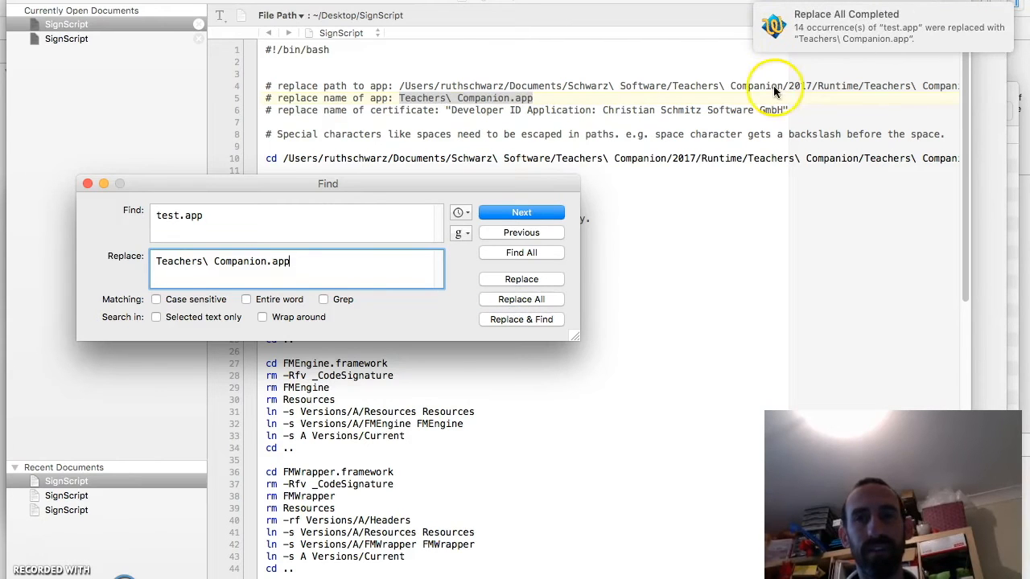
mouse_move(489, 125)
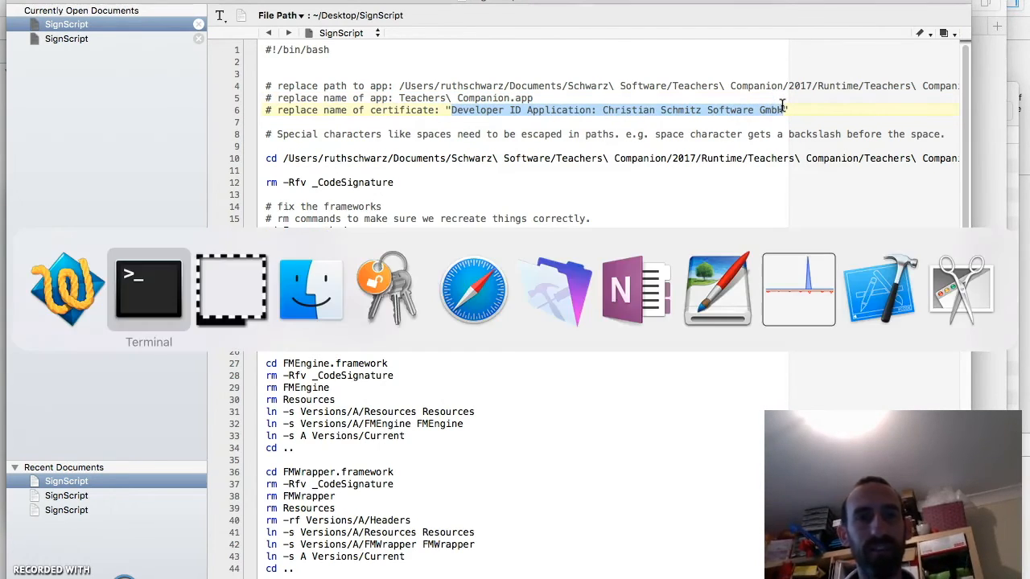
Replace all references to 'Developer ID Application: Christian Schmitz Software GmbH' with the user's own certificate name
left_click(148, 290)
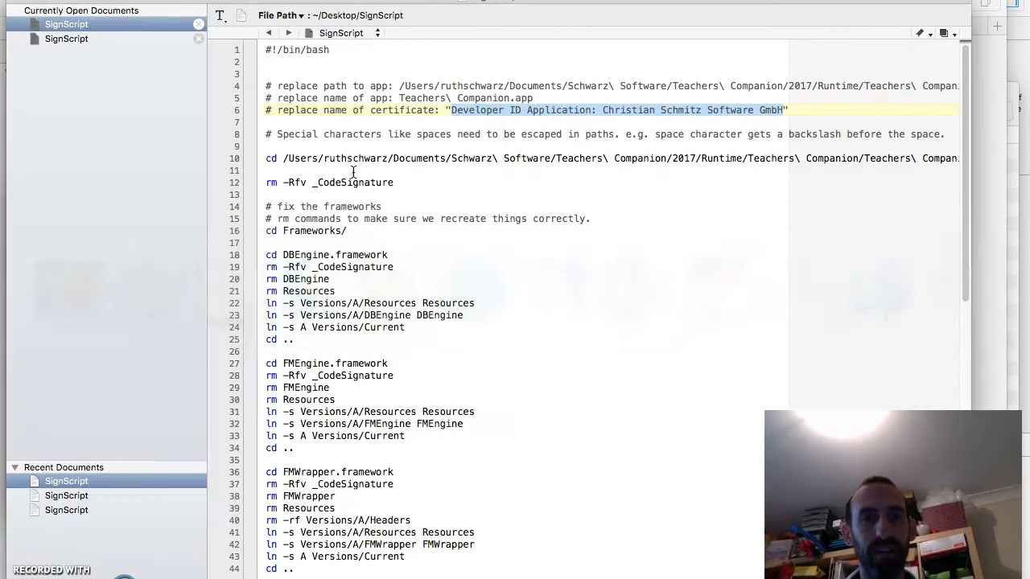
key("cmd+f")
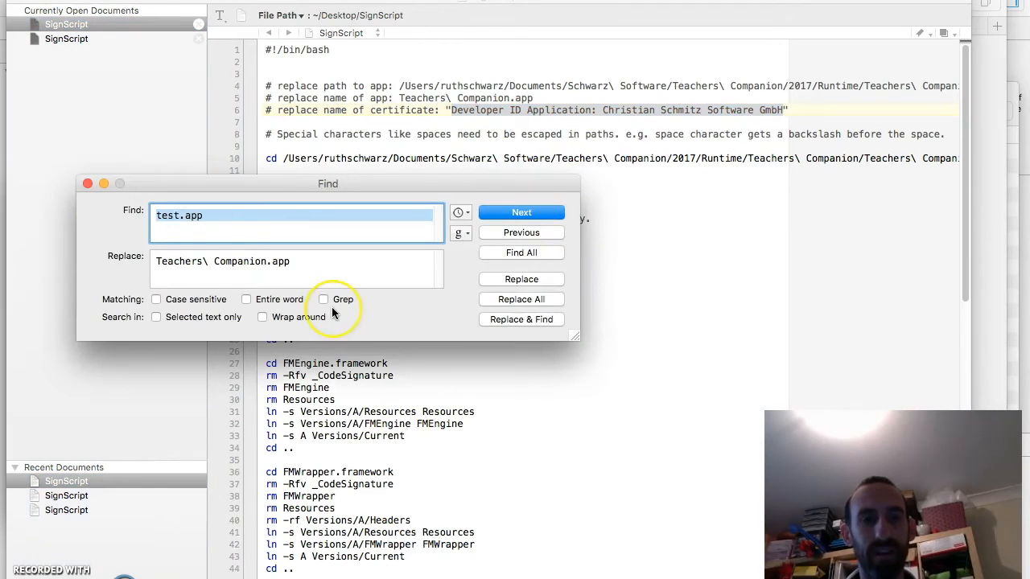
type("Developer ID Application: Christian Schmitz Software GmbH")
left_click(296, 269)
type("Developer ID Application: Carl Schwarz (12345)")
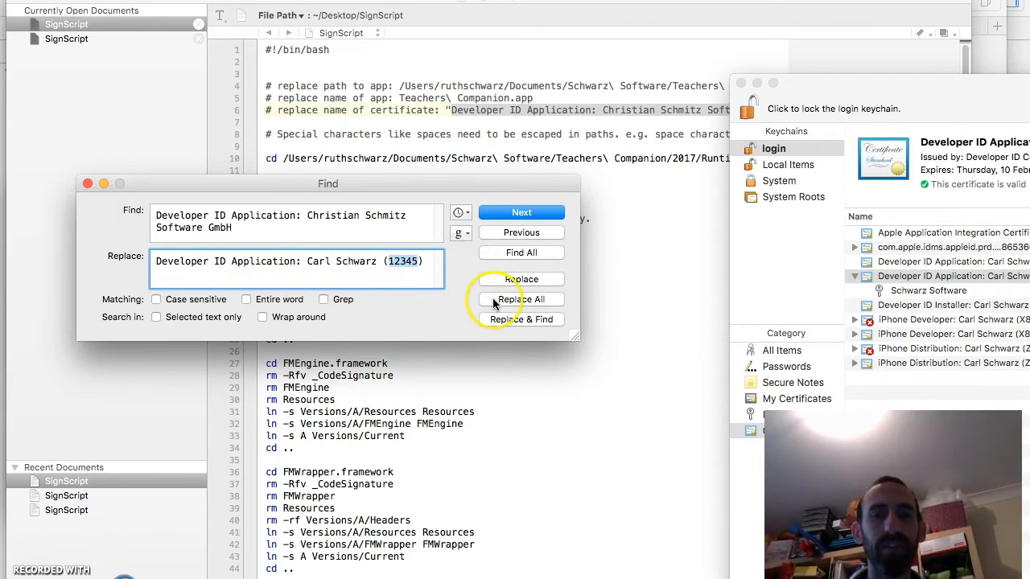
left_click(521, 299)
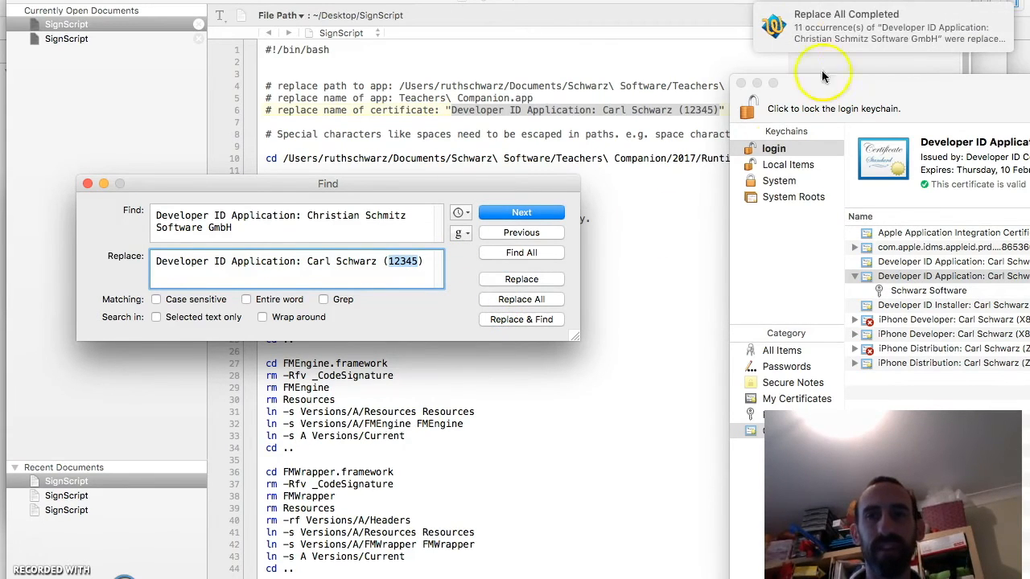
left_click(86, 186)
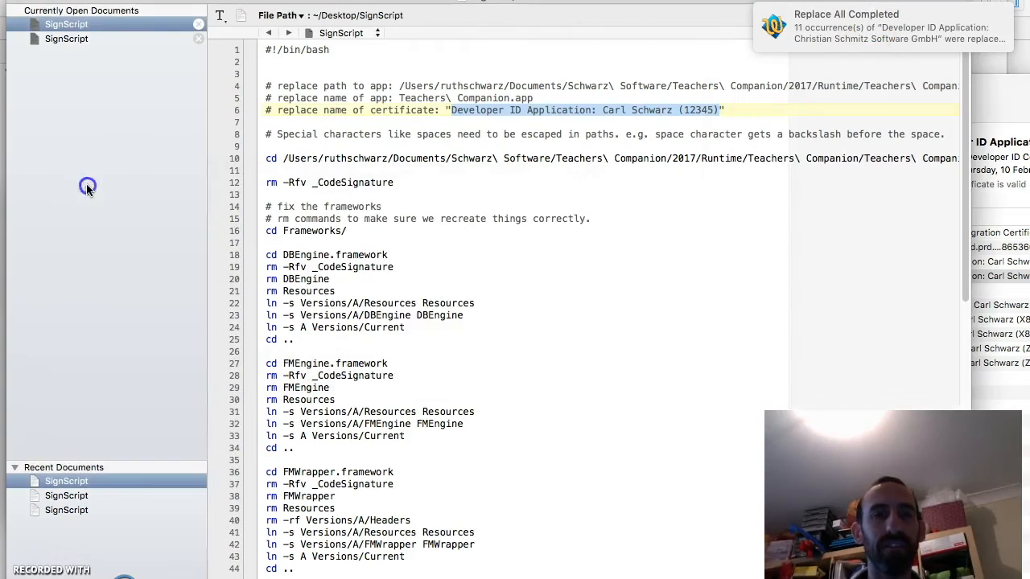
mouse_move(529, 318)
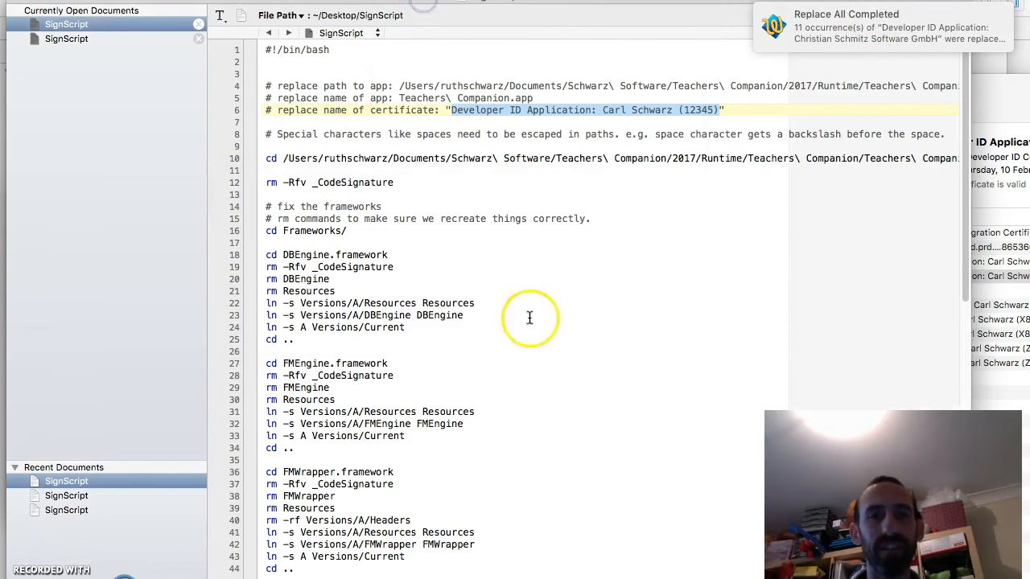
scroll("down", 3)
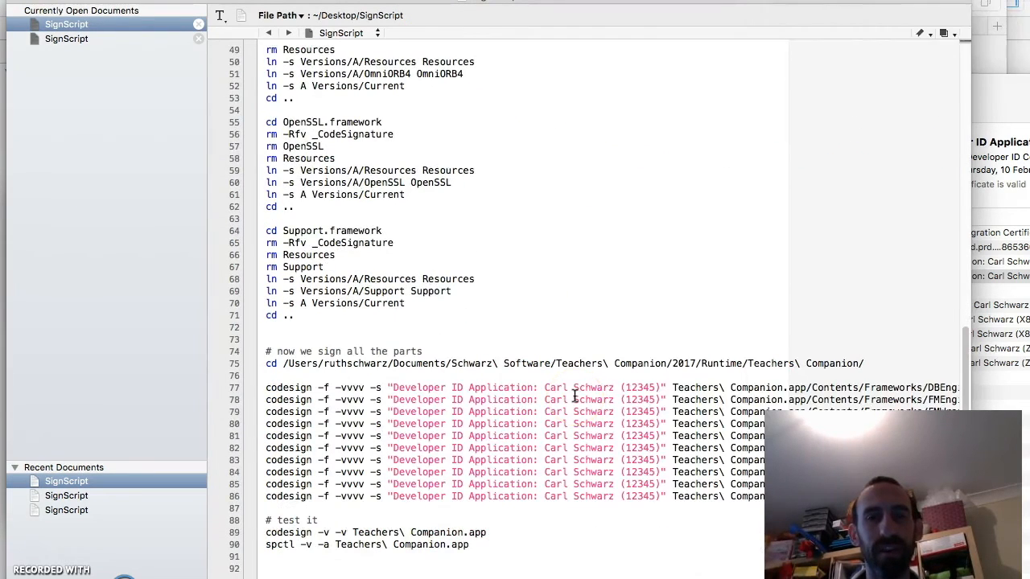
left_click(287, 15)
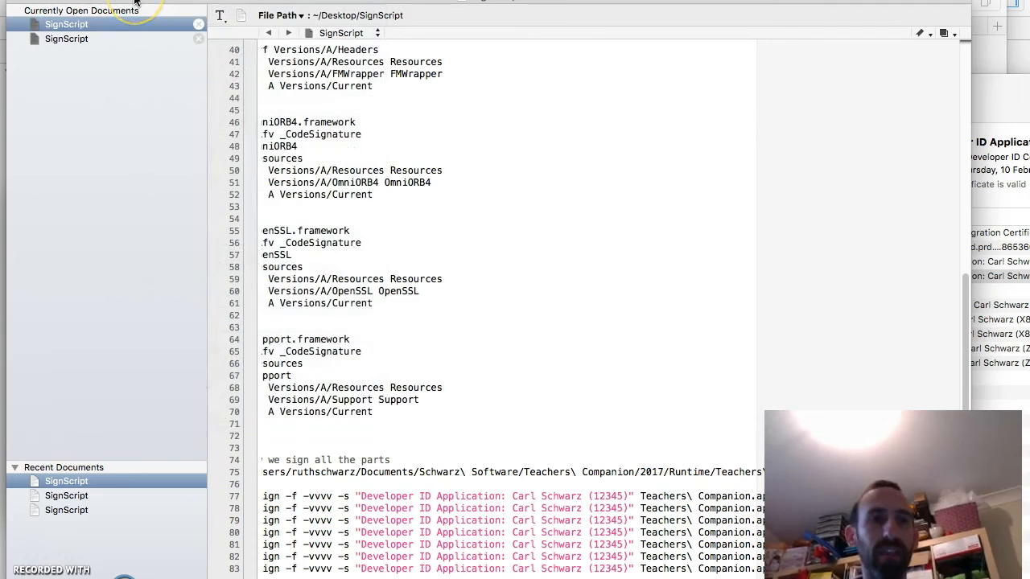
mouse_move(121, 418)
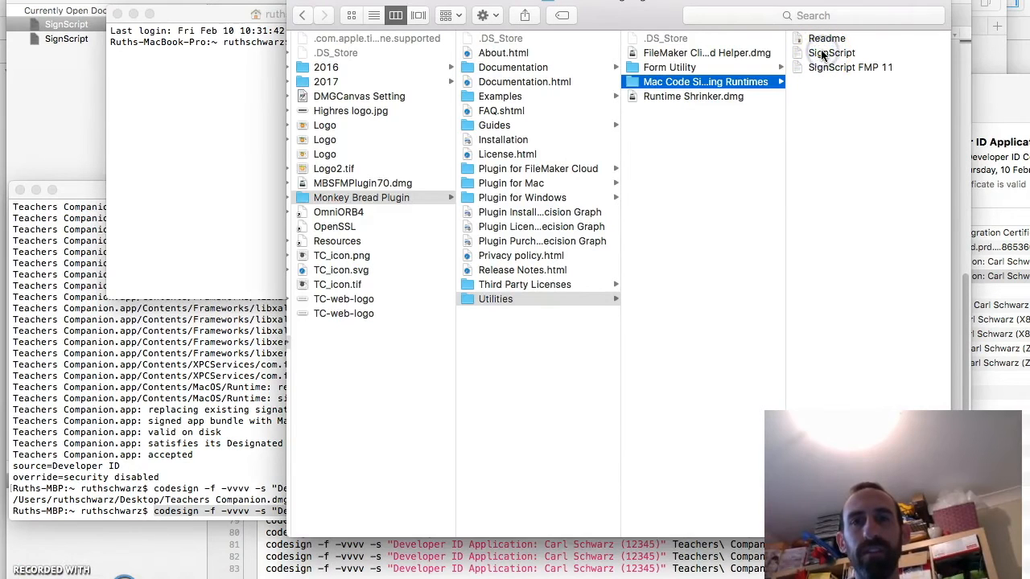
Run SignScript by dragging it from Finder into Terminal to codesign Teachers Companion
left_click(829, 52)
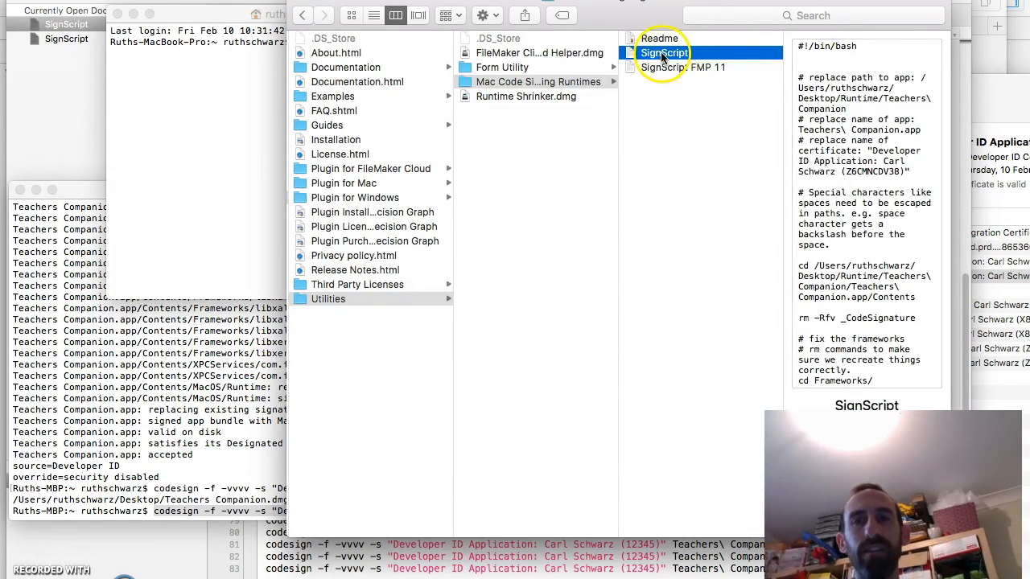
left_click_drag(663, 51, 273, 164)
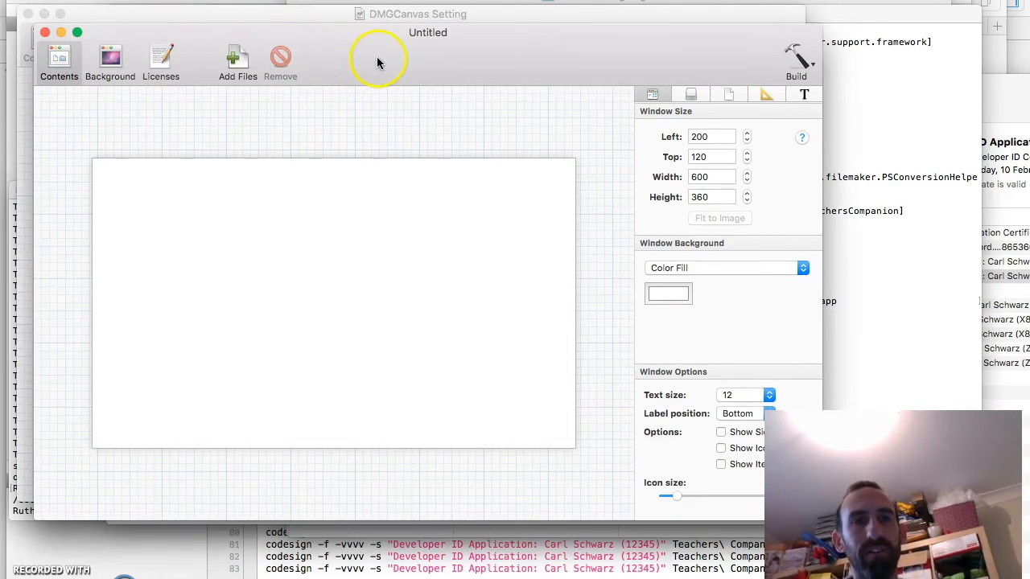
mouse_move(241, 62)
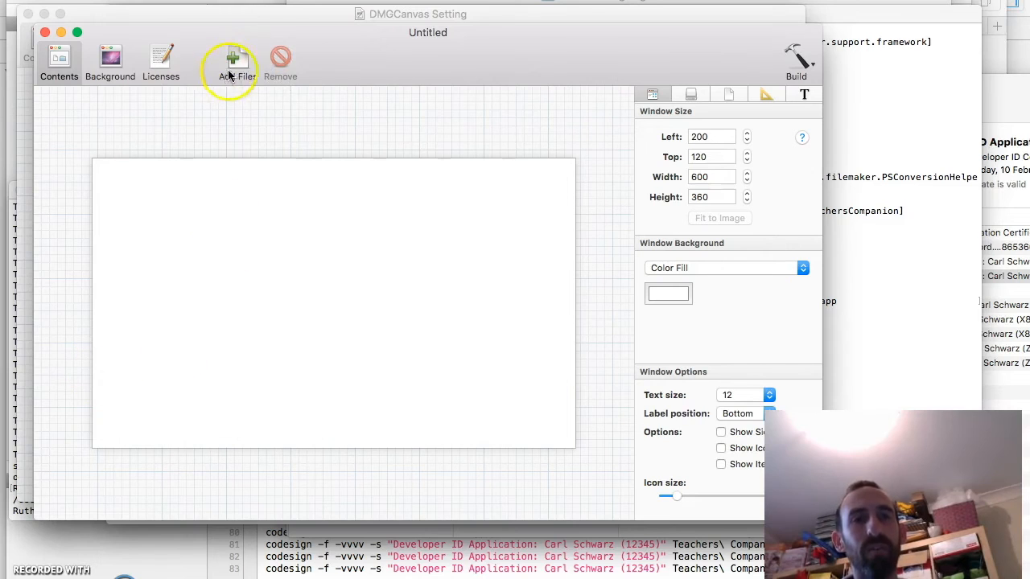
mouse_move(235, 77)
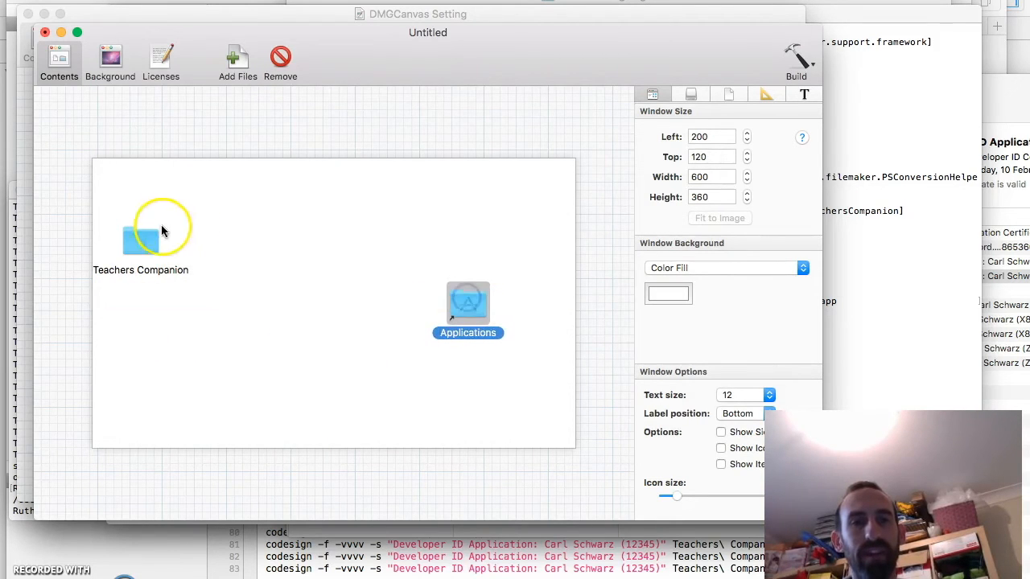
Position the Teachers Companion item on the disk image layout
left_click_drag(141, 241, 190, 304)
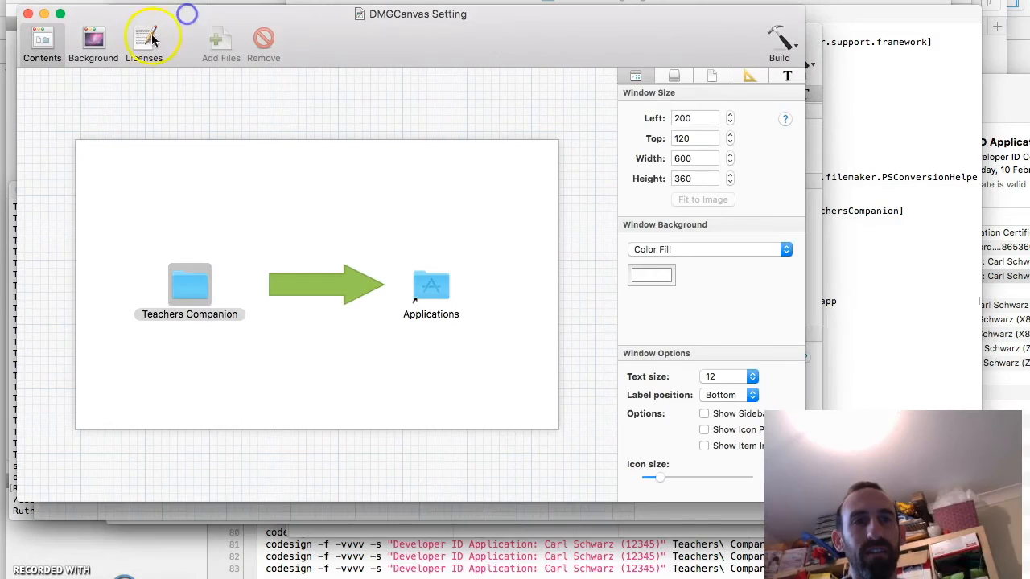
Review the green arrow background image and license settings, returning to the Contents layout unchanged
left_click(84, 41)
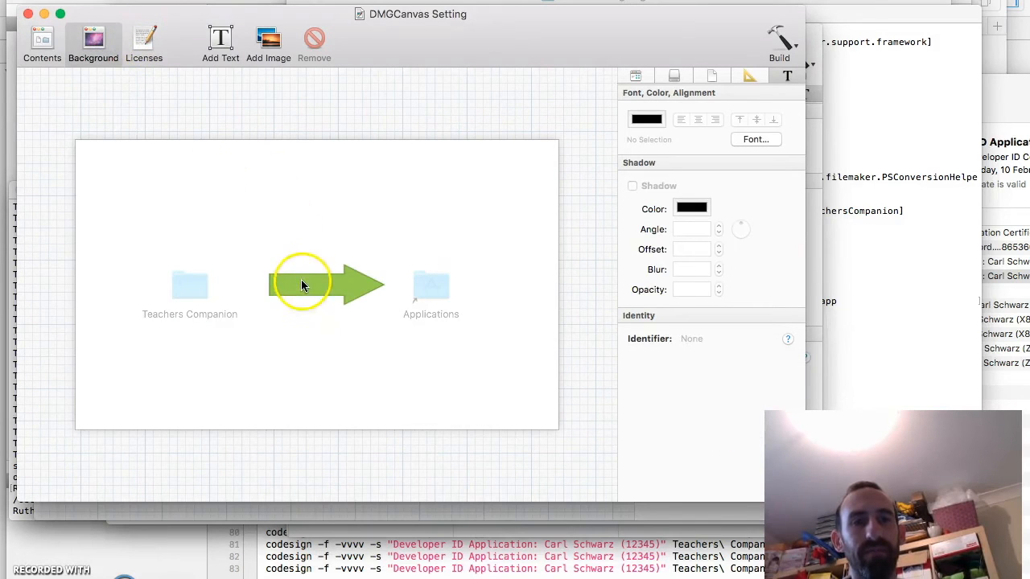
left_click(312, 287)
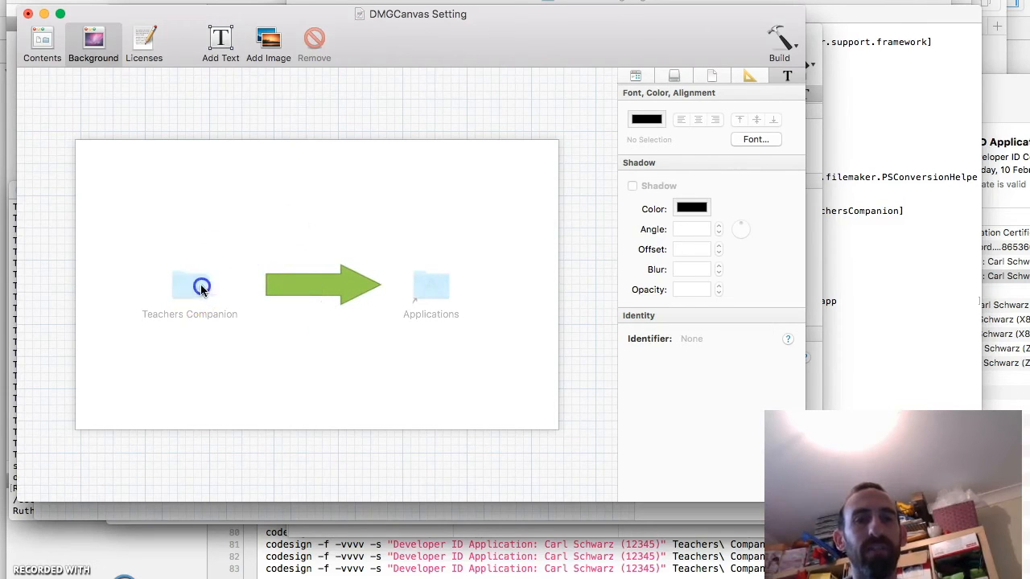
left_click(322, 284)
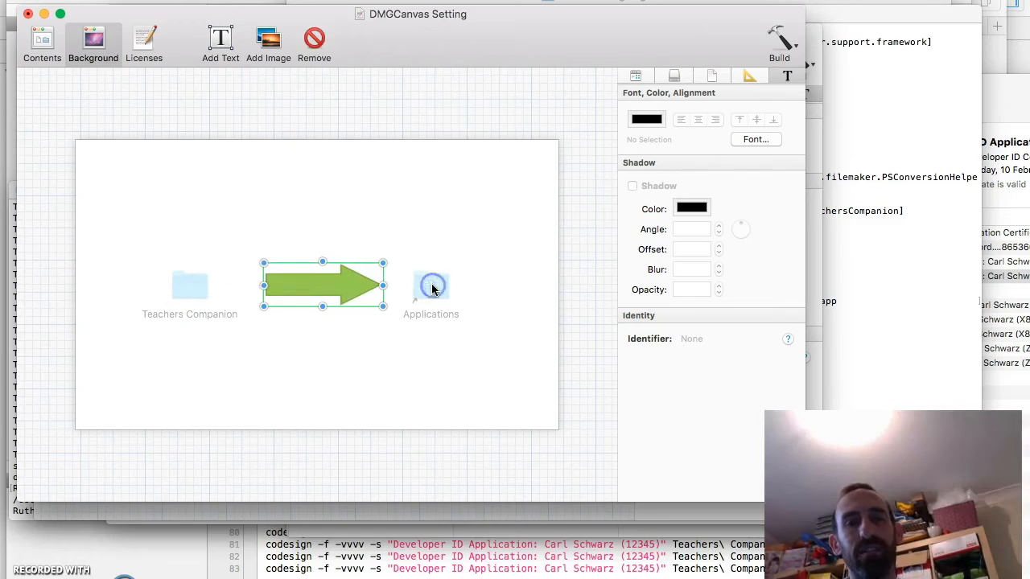
left_click(349, 203)
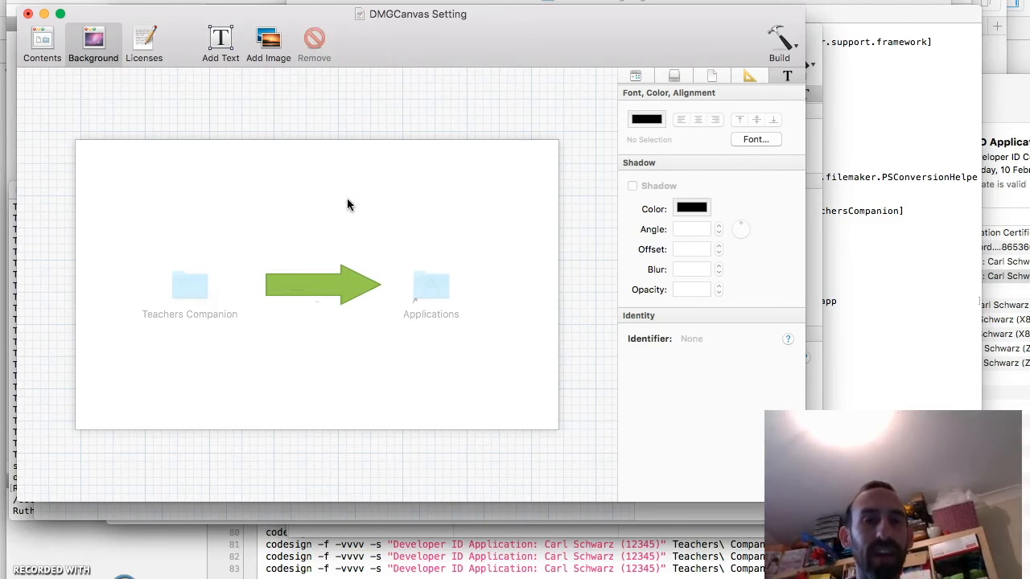
left_click(143, 40)
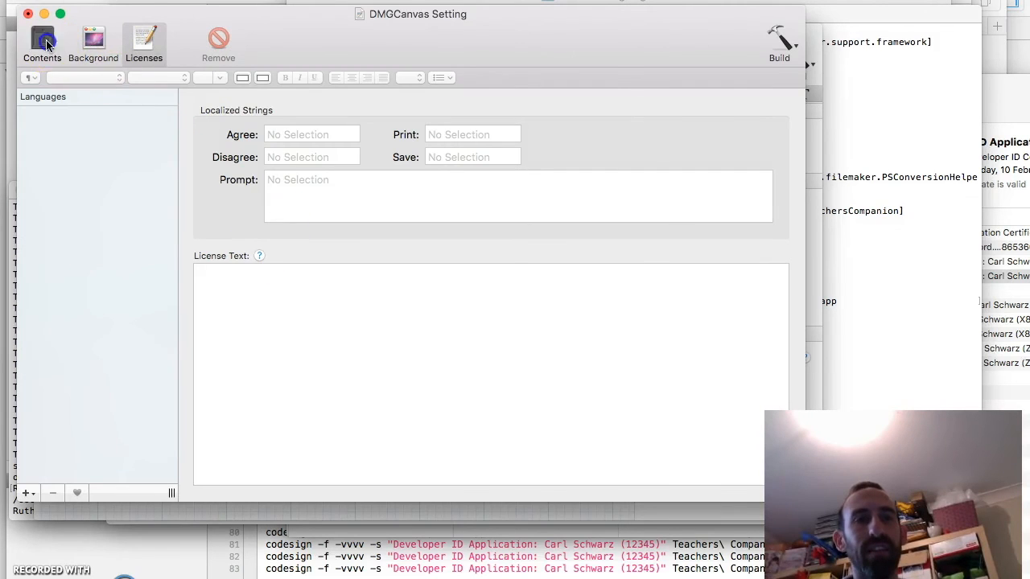
left_click(42, 42)
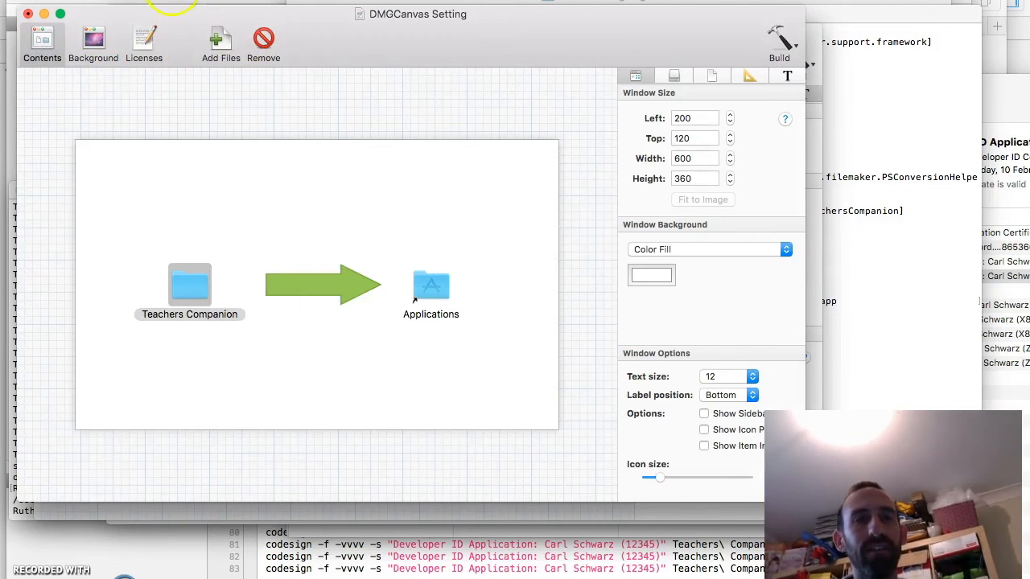
left_click(93, 42)
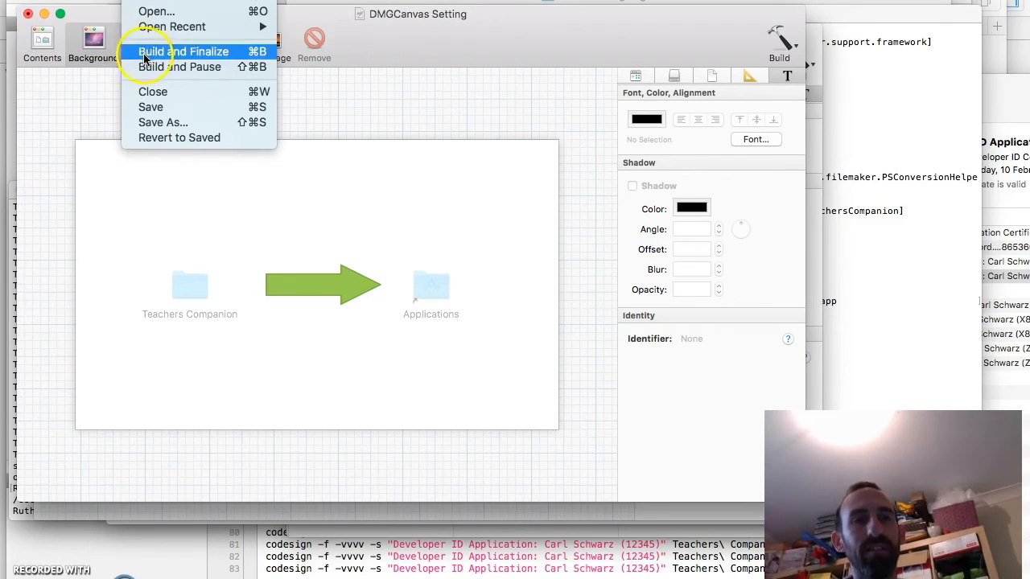
Build and finalize the disk image as Teachers Companion.dmg on the Desktop, replacing the existing file
left_click(183, 50)
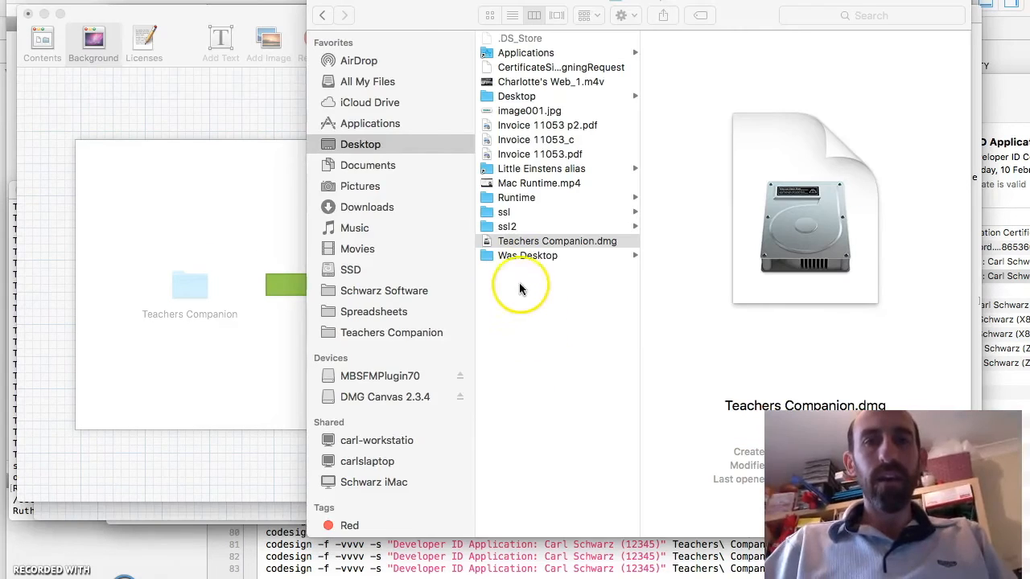
left_click(557, 241)
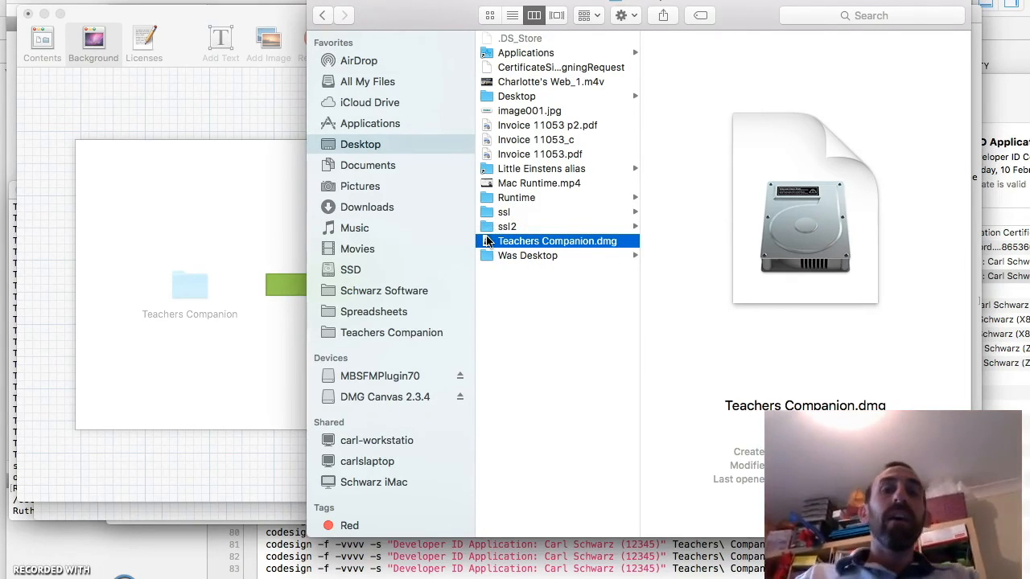
left_click(145, 40)
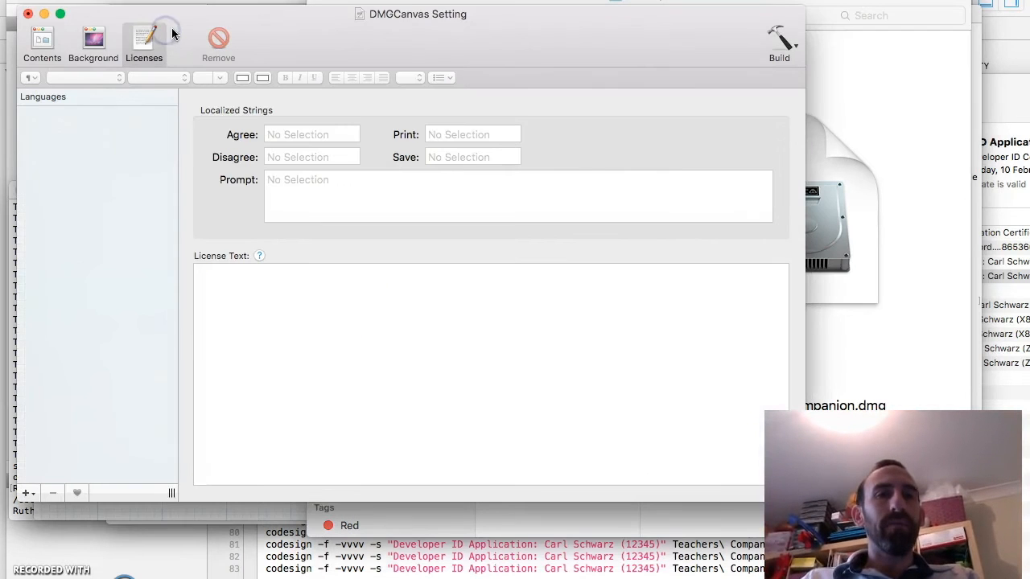
left_click(39, 42)
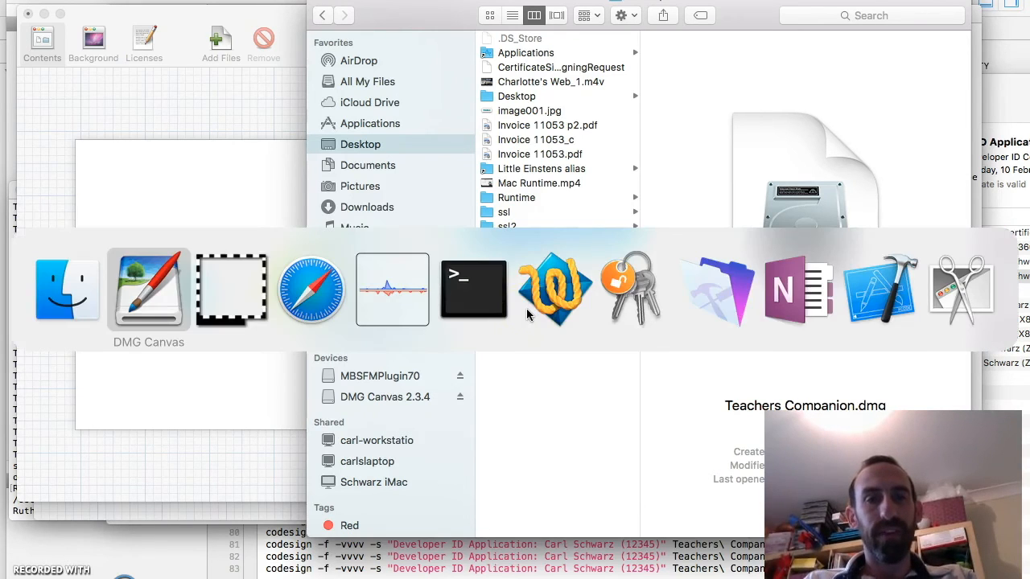
mouse_move(473, 290)
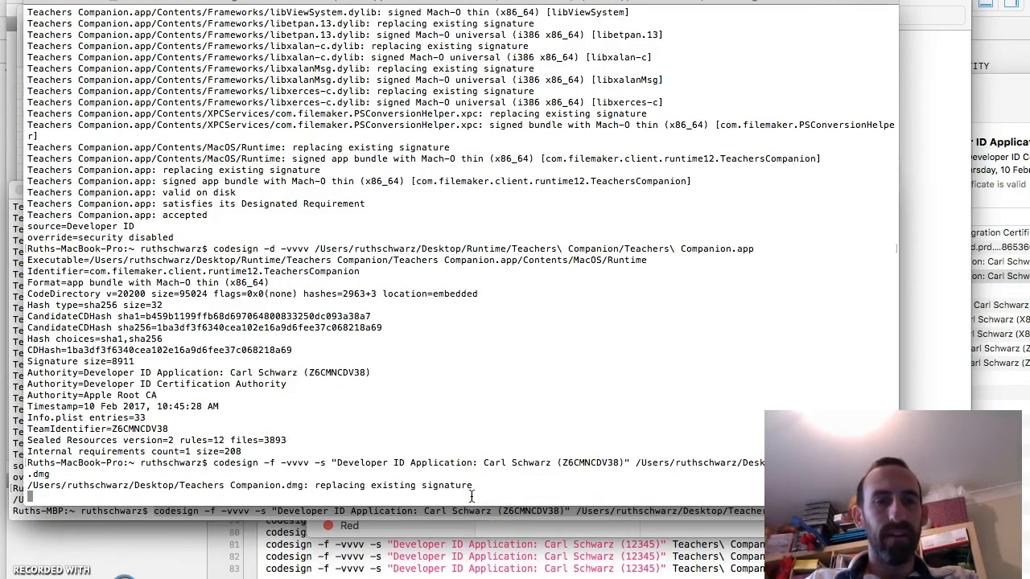
Re-sign Teachers Companion.dmg with the Developer ID Application certificate and select it in the ssl2 folder
key("Return")
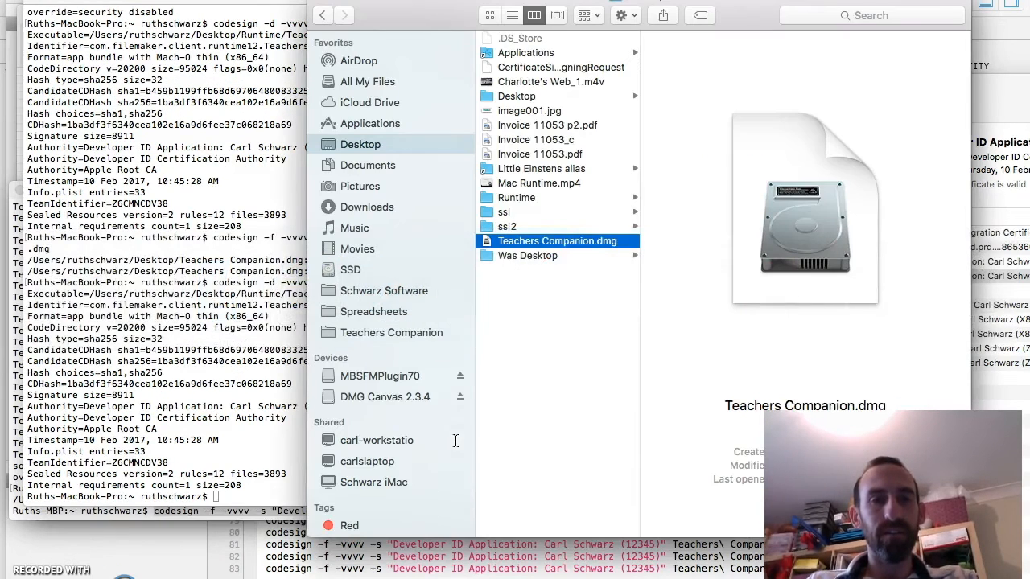
left_click(509, 225)
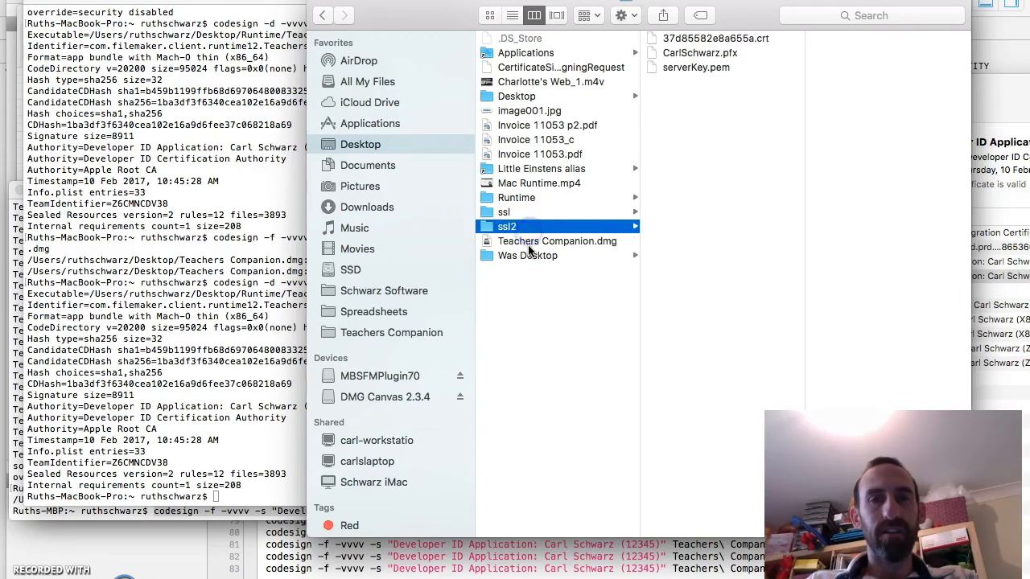
left_click(556, 241)
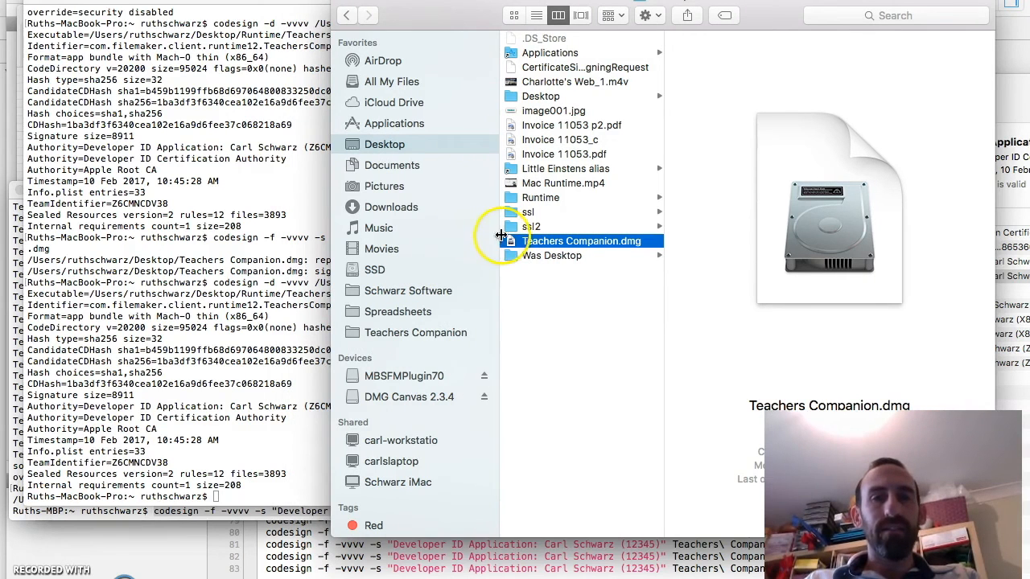
Mount Teachers Companion.dmg and drag its folder onto the Applications alias to copy it
left_click(583, 241)
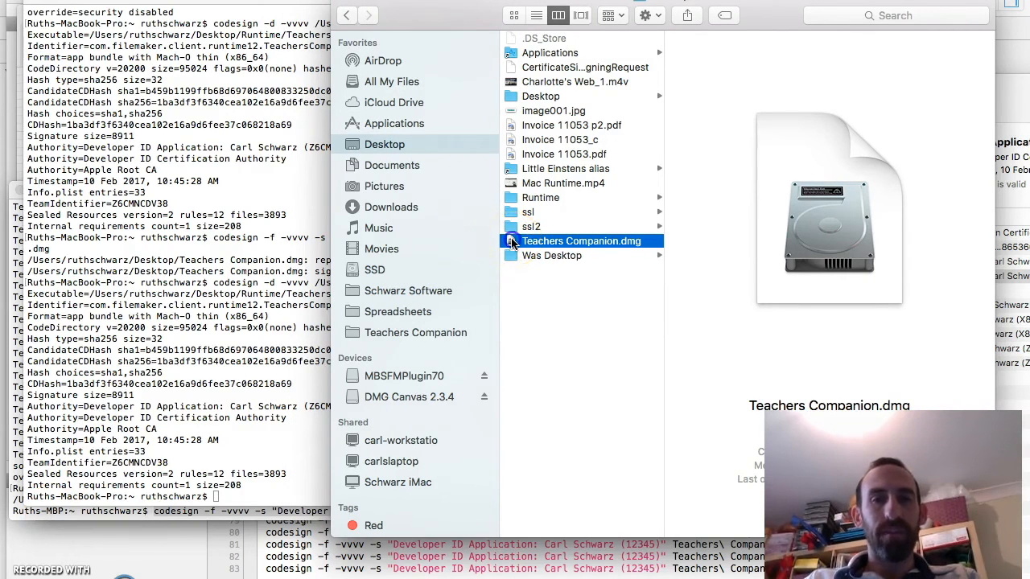
double_click(582, 241)
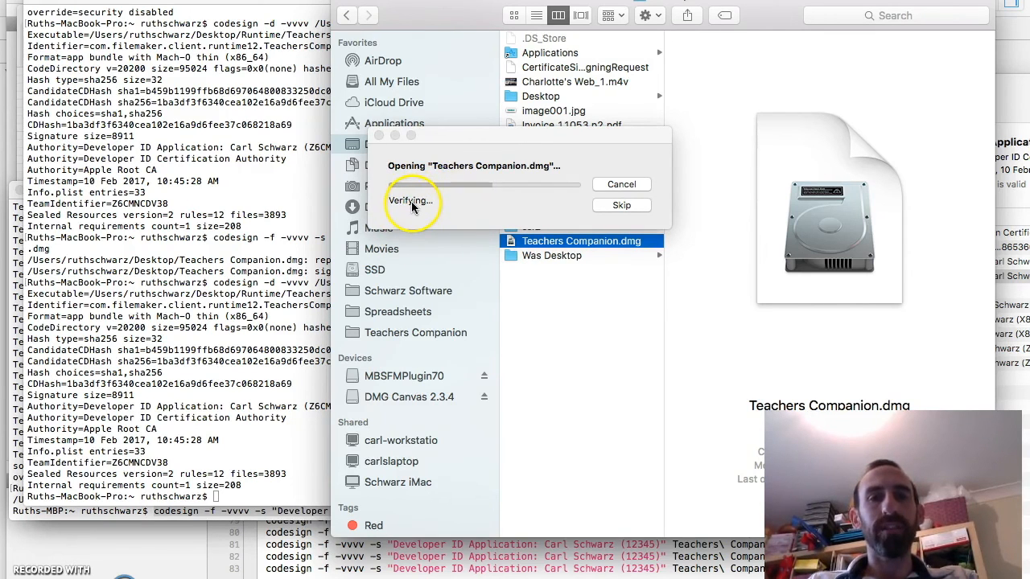
mouse_move(557, 364)
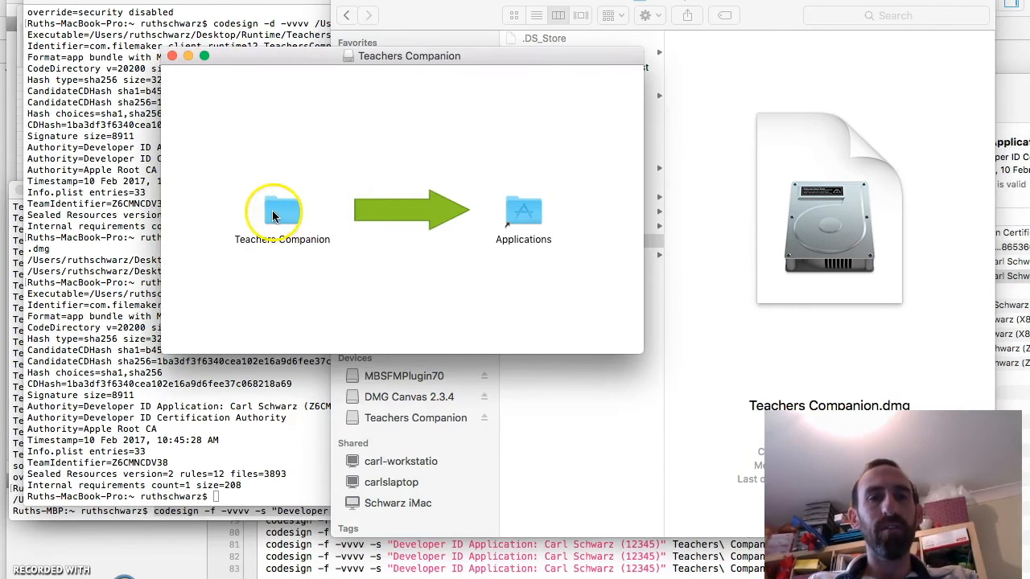
left_click_drag(281, 212, 527, 213)
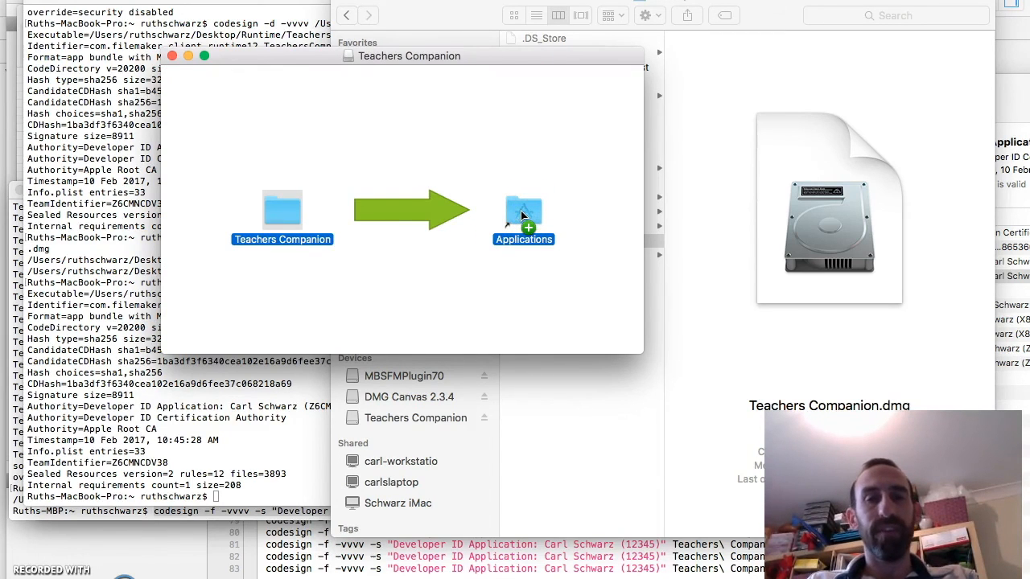
left_click_drag(282, 212, 523, 217)
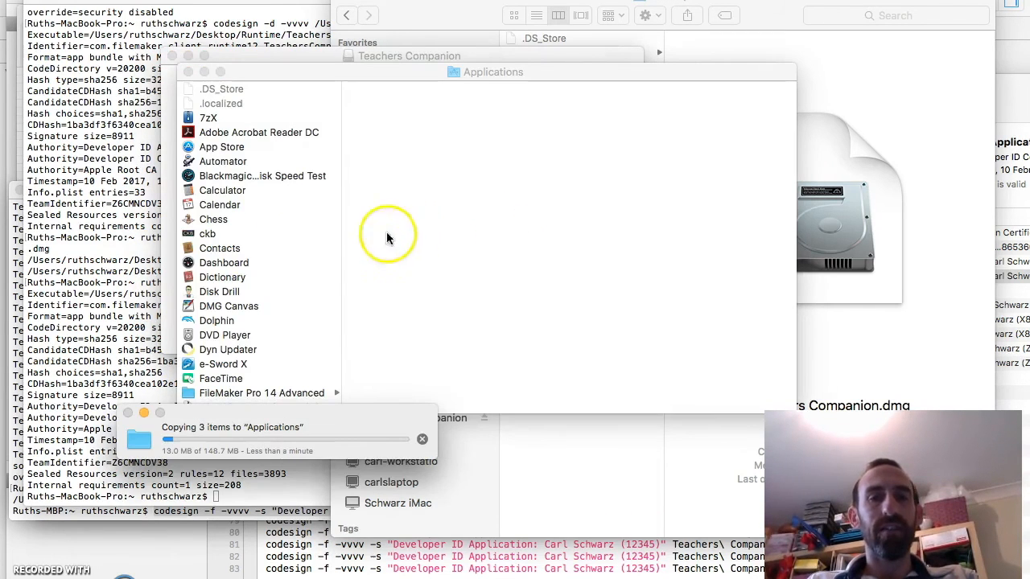
Locate the installed Teachers Companion folder in Applications and view the runtime app's details (version 15.0.3)
scroll("down", 3)
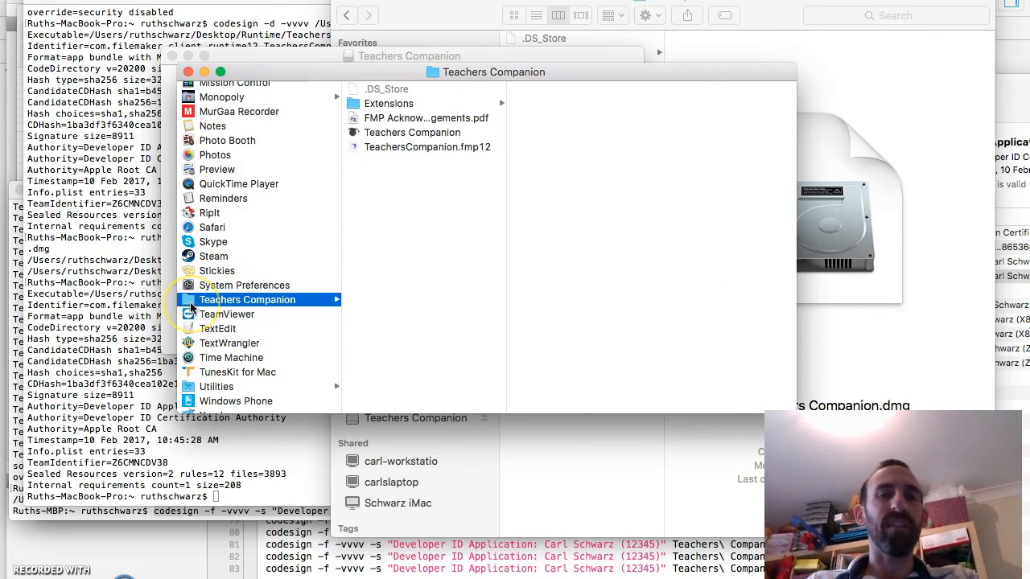
mouse_move(250, 312)
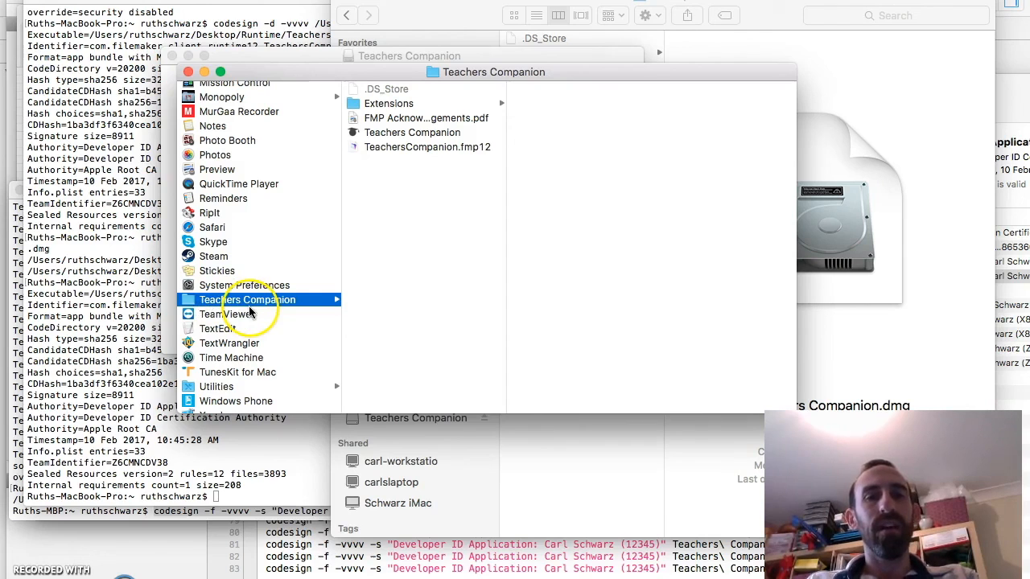
left_click(410, 132)
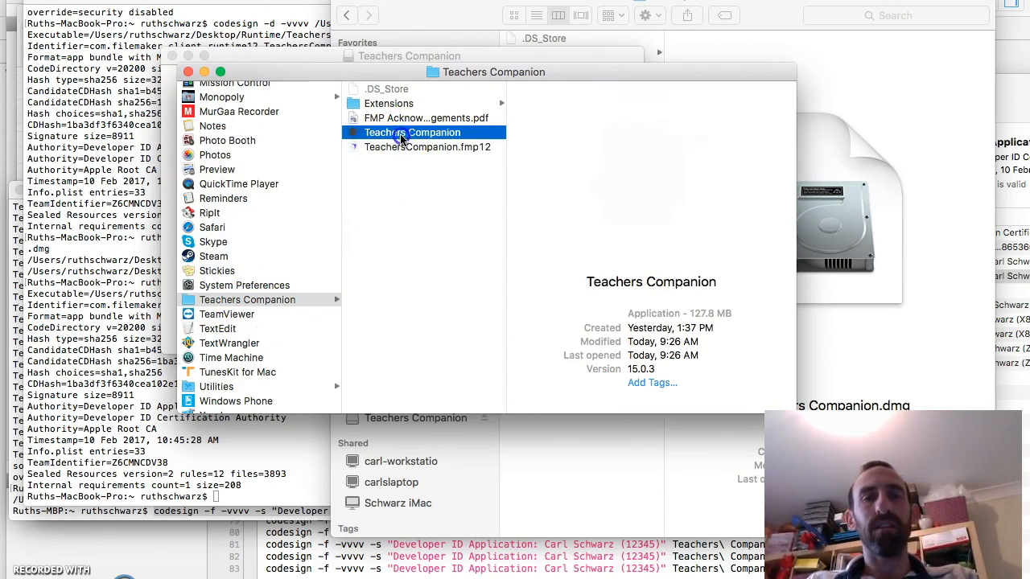